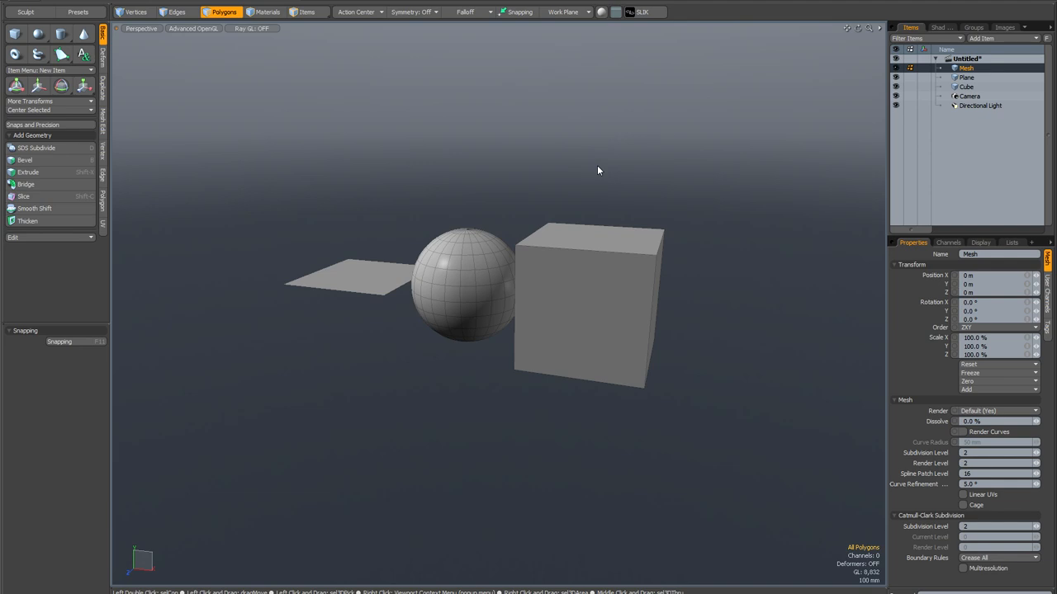
Open the viewport display settings popover for the plane, sphere and cube scene.
{"action": "right_click", "coordinate": [596, 166]}
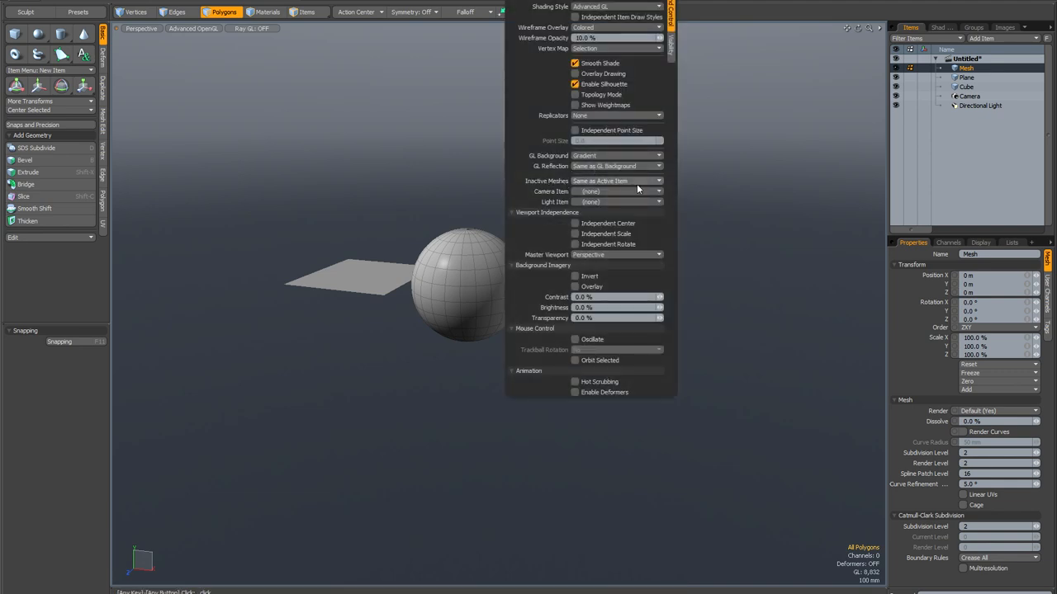
Set Inactive Meshes to Invisible and close the viewport options popover.
{"action": "left_click", "coordinate": [615, 166]}
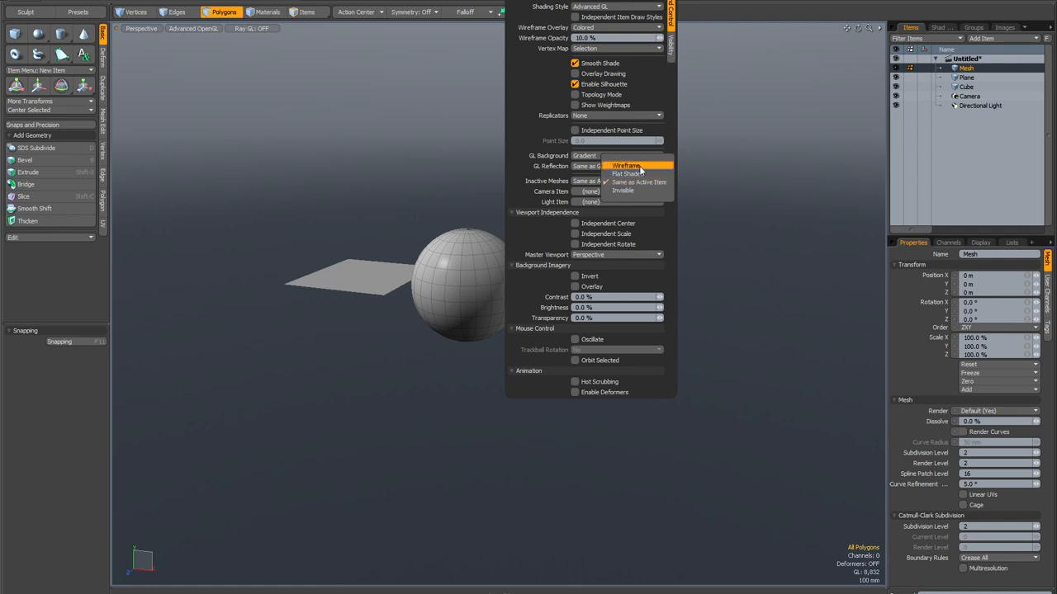
{"action": "mouse_move", "coordinate": [640, 182]}
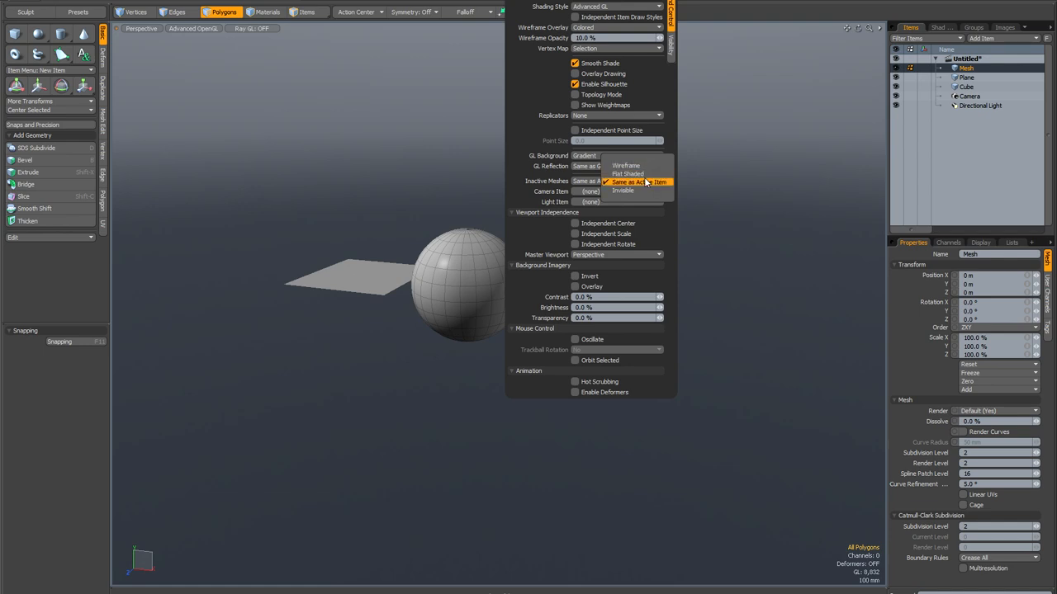
{"action": "mouse_move", "coordinate": [623, 190]}
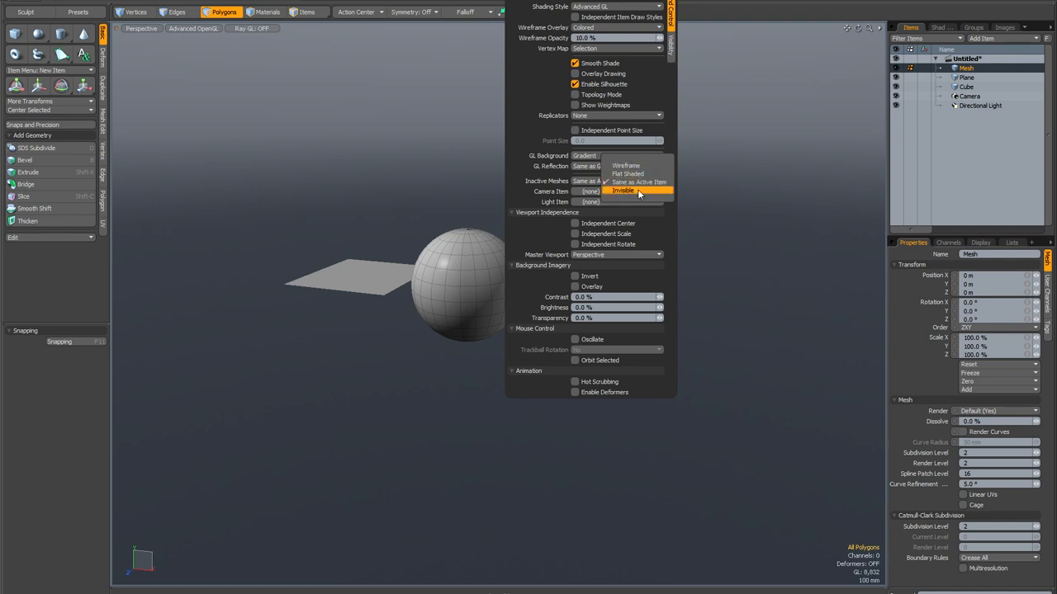
{"action": "left_click", "coordinate": [622, 191]}
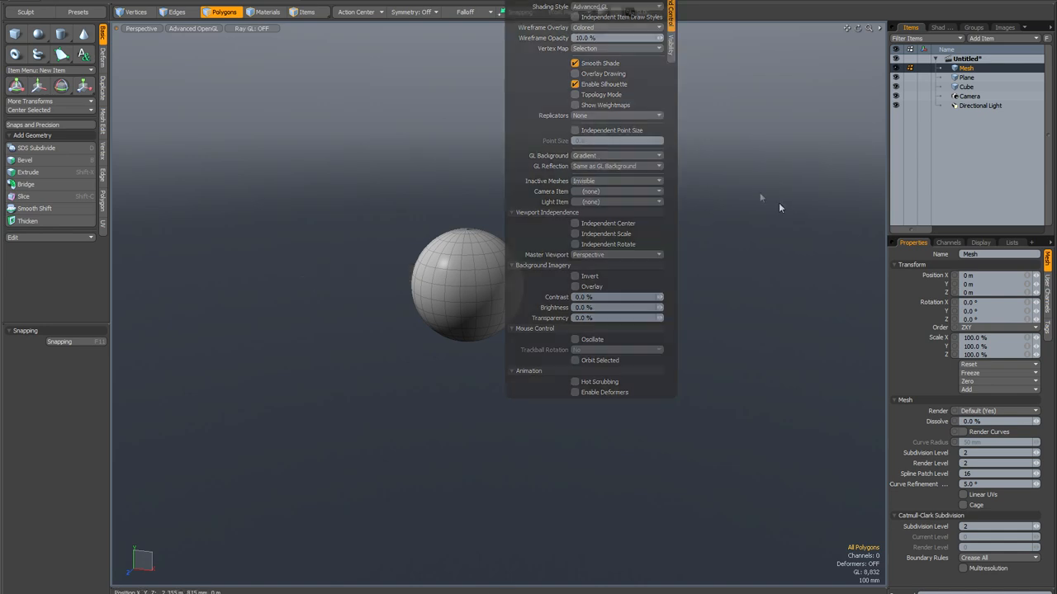
{"action": "left_click", "coordinate": [520, 12]}
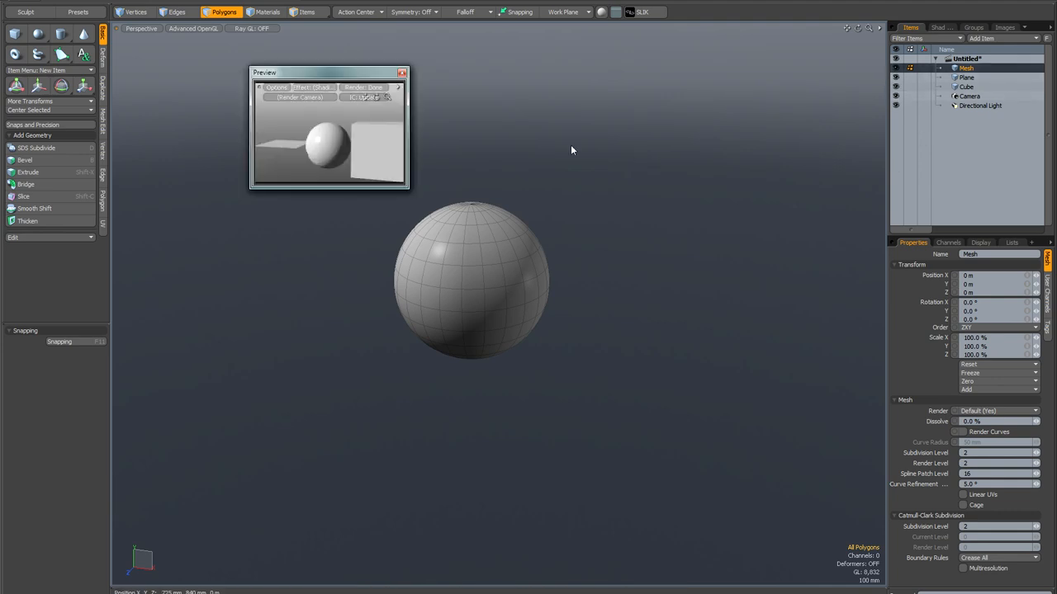
Stop the preview render and close the Preview window.
{"action": "left_click", "coordinate": [402, 74]}
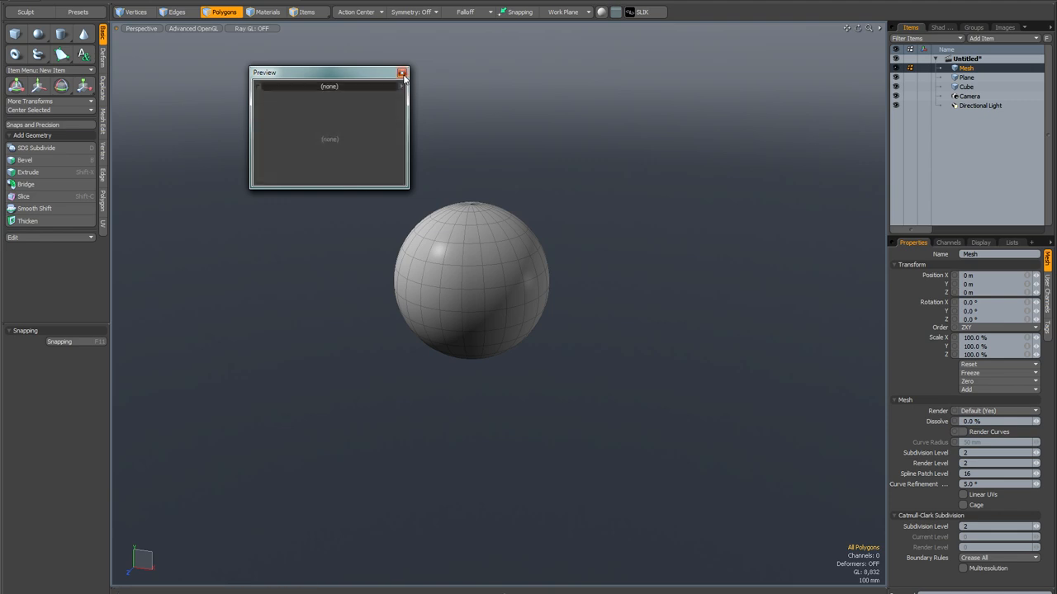
{"action": "left_click", "coordinate": [402, 73]}
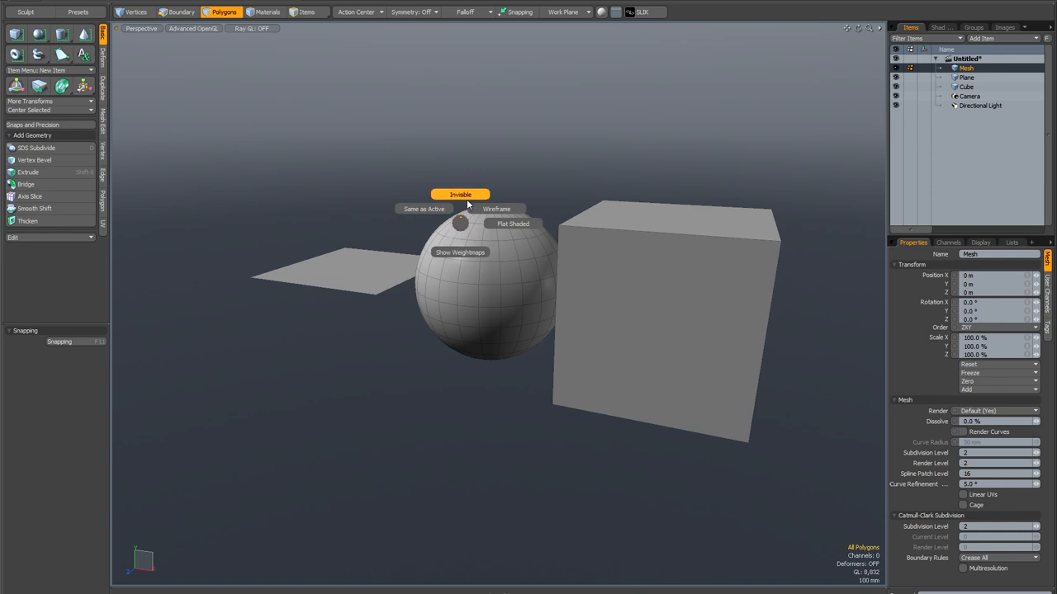
Choose Invisible from the inactive-mesh pie menu to hide the plane and cube.
{"action": "left_click", "coordinate": [460, 195]}
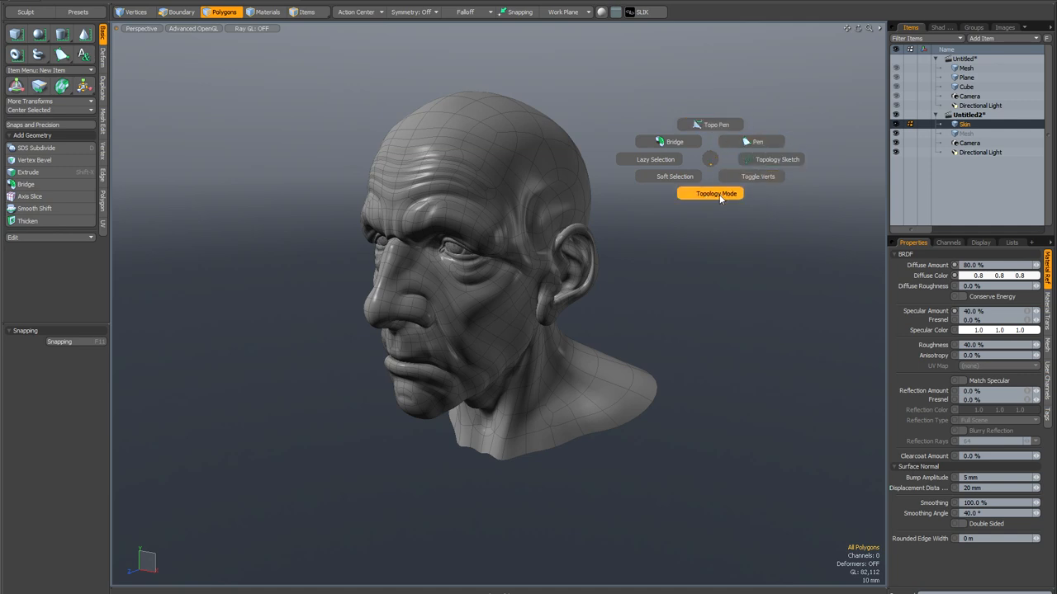
{"action": "mouse_move", "coordinate": [655, 159]}
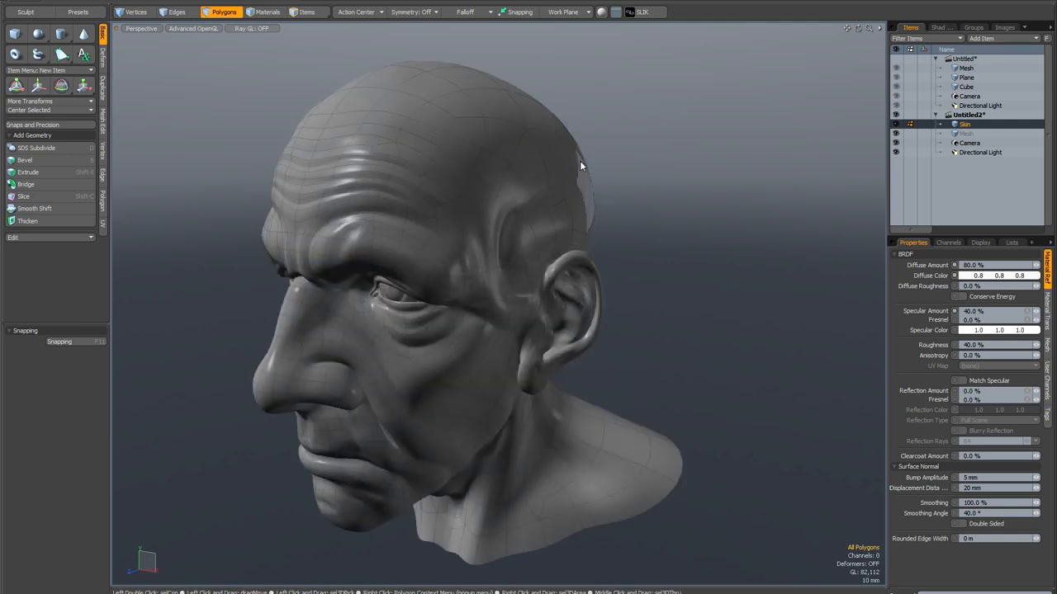
Switch the selection mode to Vertices on the sculpted head.
{"action": "left_click", "coordinate": [134, 11]}
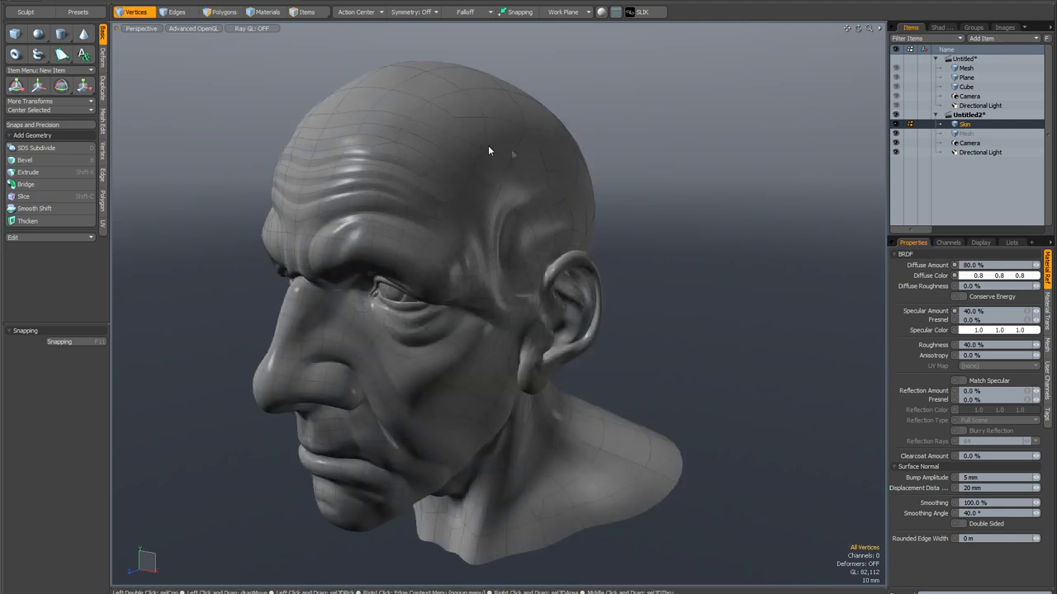
{"action": "mouse_move", "coordinate": [421, 124]}
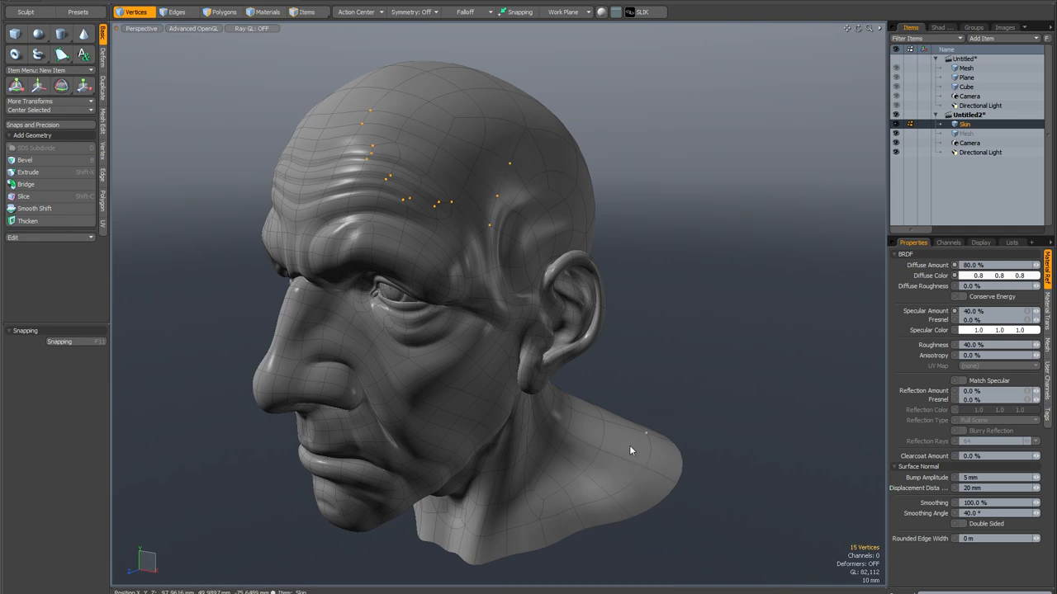
{"action": "mouse_move", "coordinate": [408, 128]}
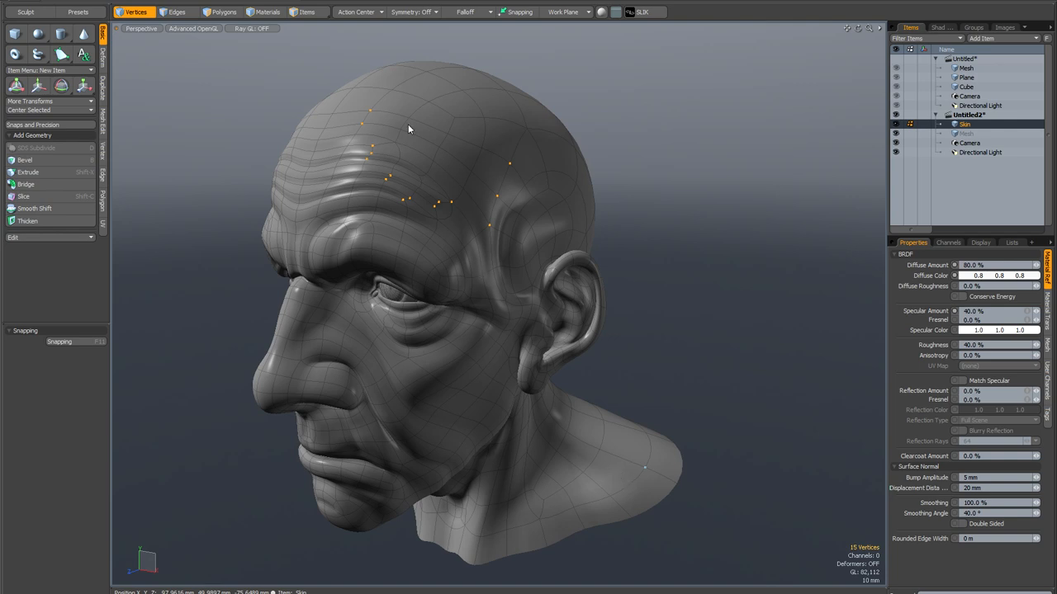
{"action": "mouse_move", "coordinate": [428, 80]}
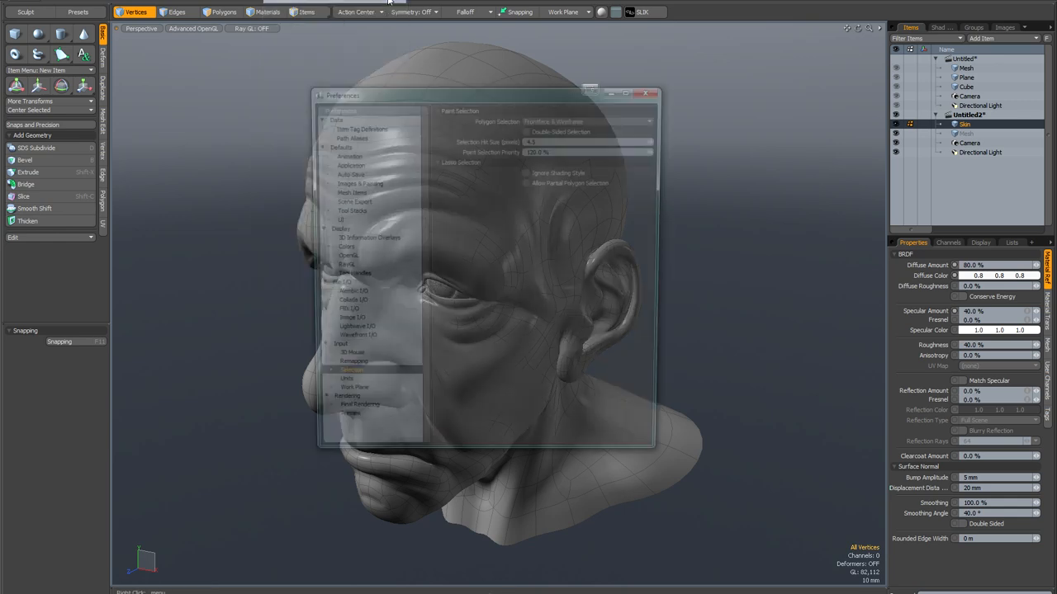
{"action": "left_click", "coordinate": [342, 379]}
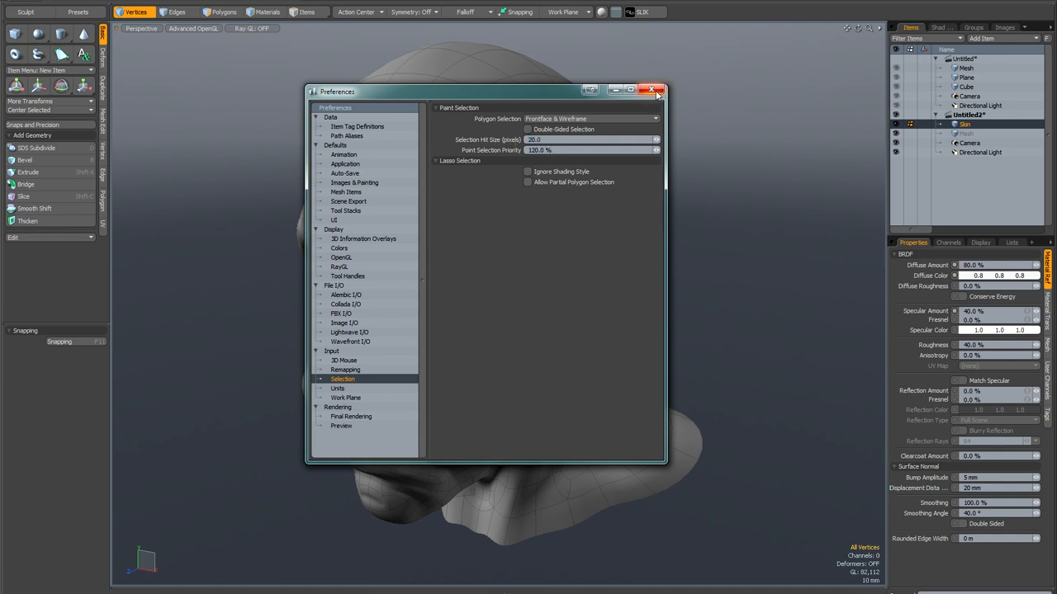
{"action": "left_click", "coordinate": [652, 89]}
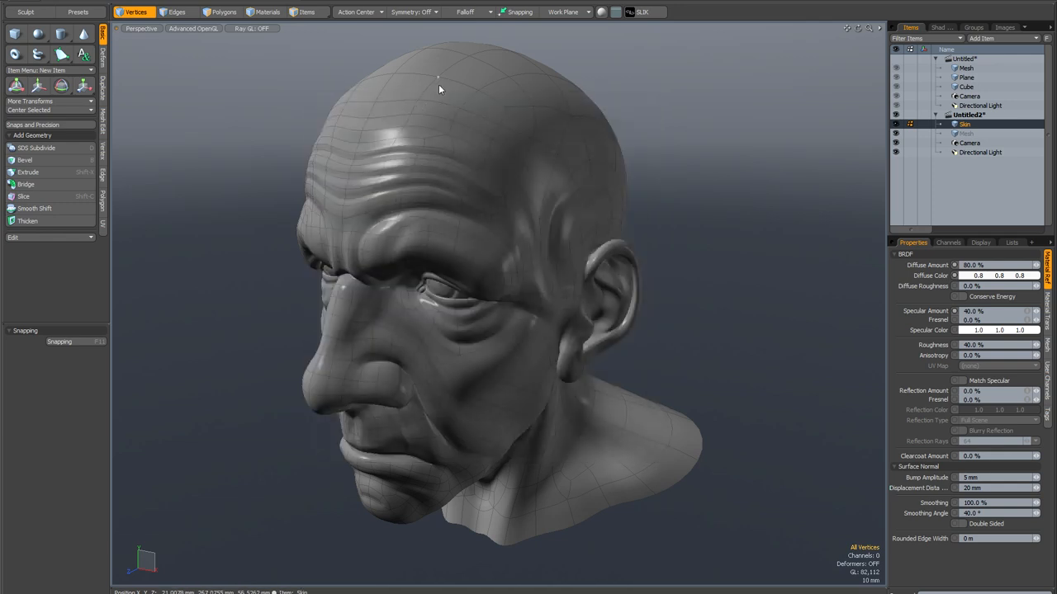
{"action": "mouse_move", "coordinate": [554, 159]}
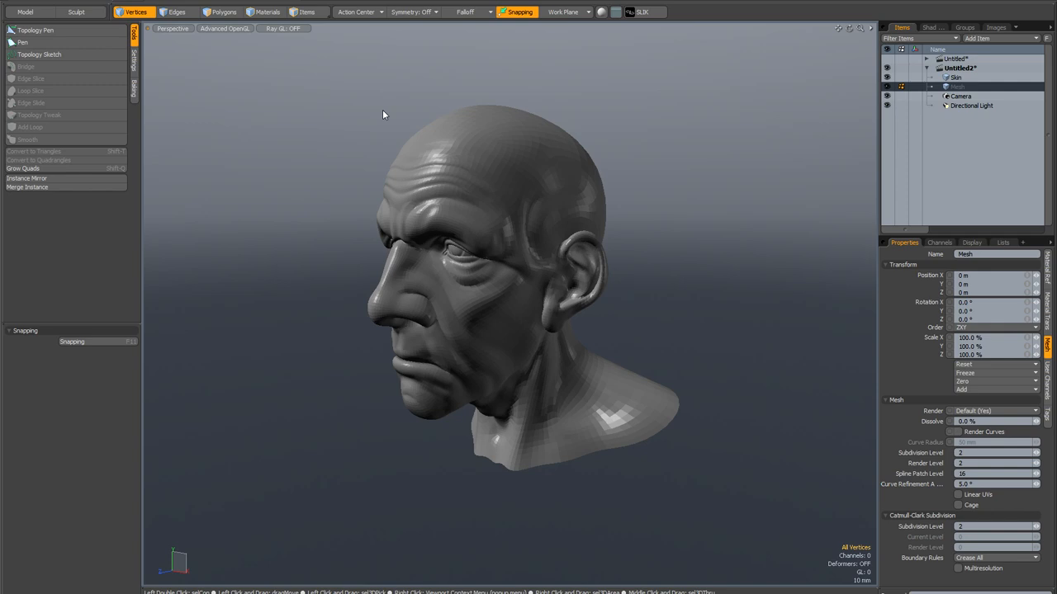
{"action": "mouse_move", "coordinate": [265, 81]}
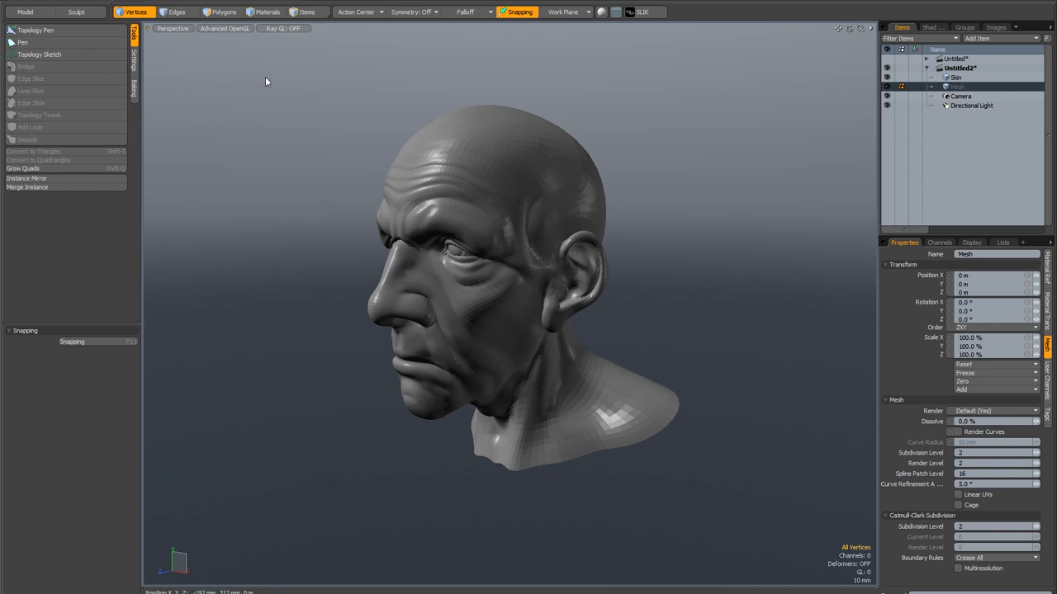
Review the topology mode settings and pick the Topology Sketch tool.
{"action": "left_click", "coordinate": [133, 62]}
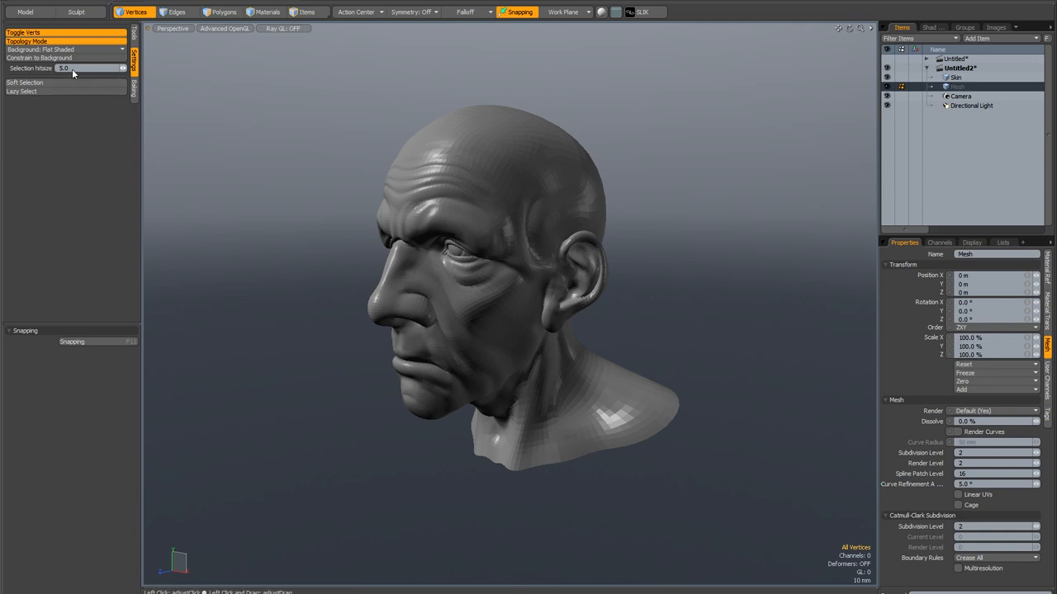
{"action": "mouse_move", "coordinate": [159, 43]}
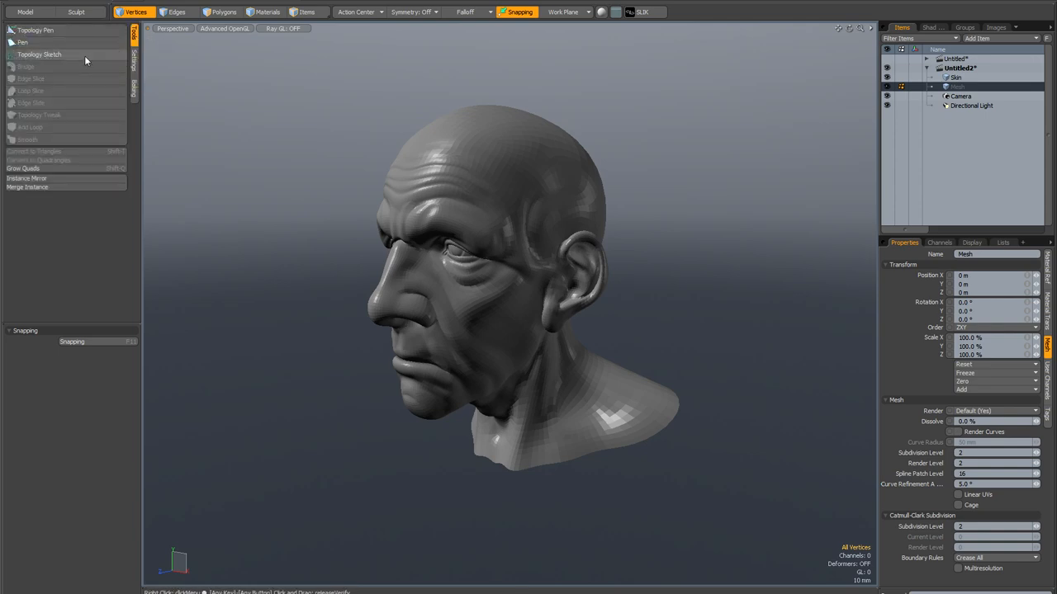
{"action": "left_click", "coordinate": [39, 55]}
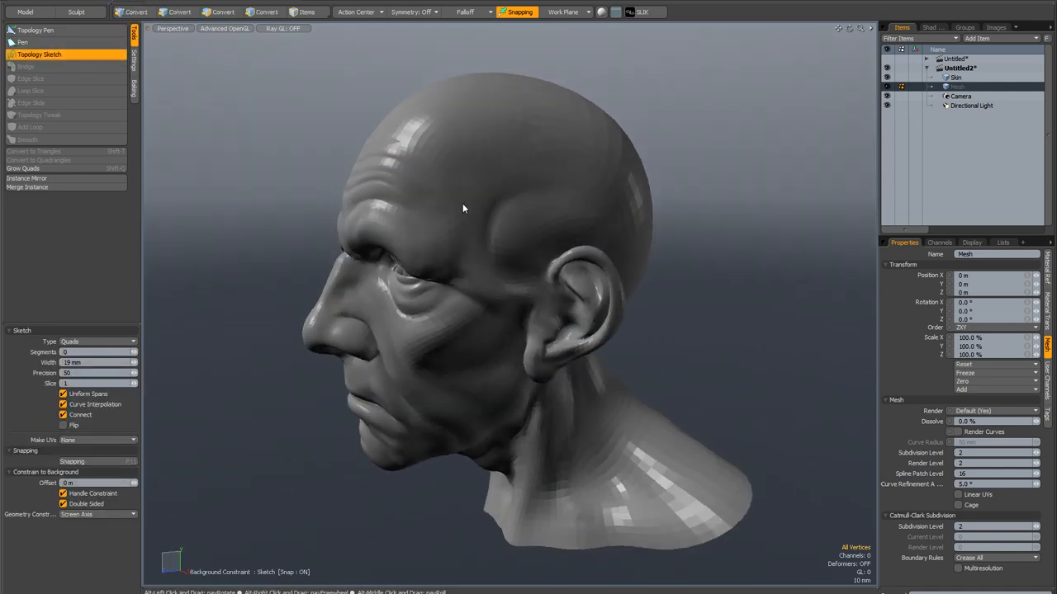
Return to Vertices selection mode for sketching quads over the skull.
{"action": "left_click", "coordinate": [134, 12]}
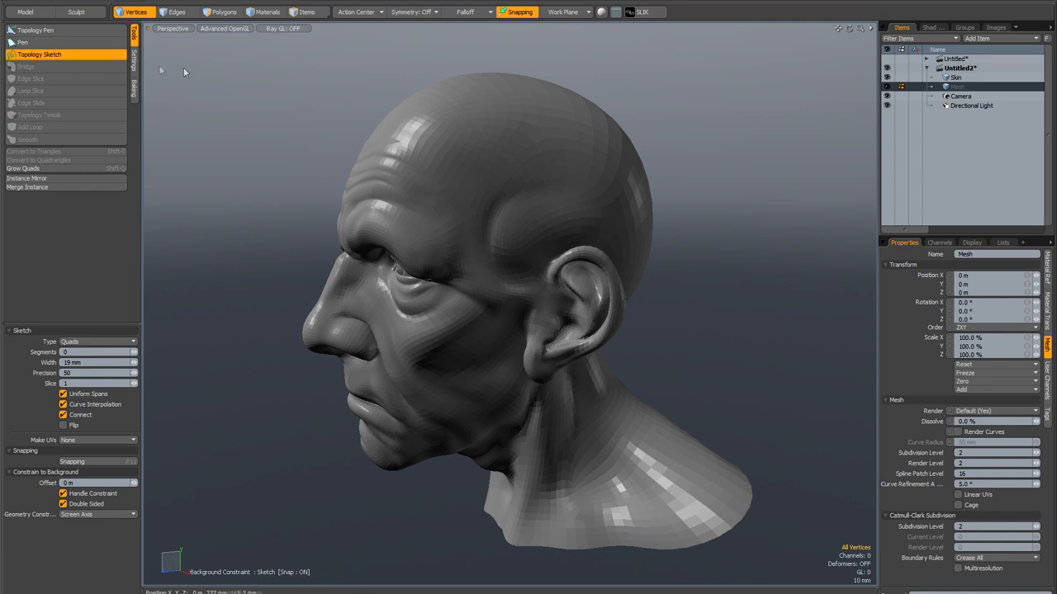
{"action": "mouse_move", "coordinate": [520, 221]}
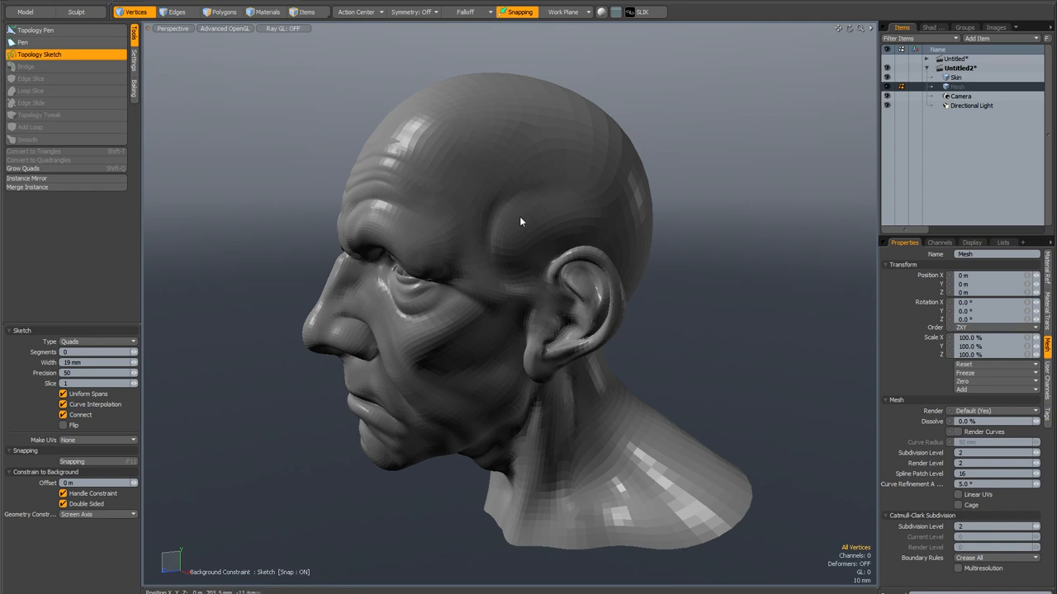
{"action": "mouse_move", "coordinate": [505, 128]}
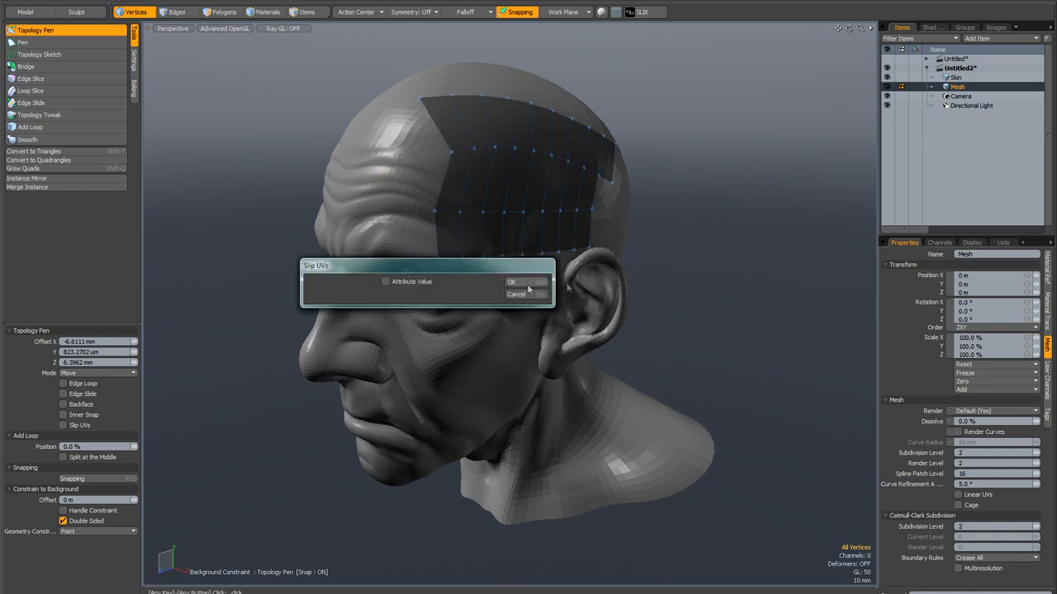
Confirm the Slip UVs dialog with OK for the new quad patch.
{"action": "left_click", "coordinate": [511, 282]}
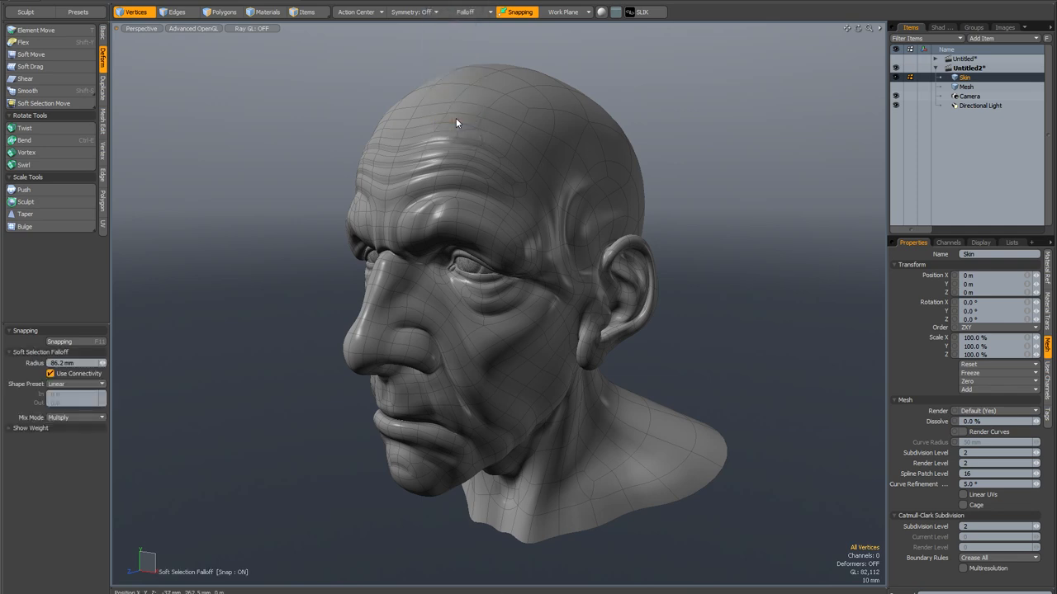
Disable falloff, reshape the forehead with soft selection, then choose Soft Selection Scale.
{"action": "left_click", "coordinate": [469, 11]}
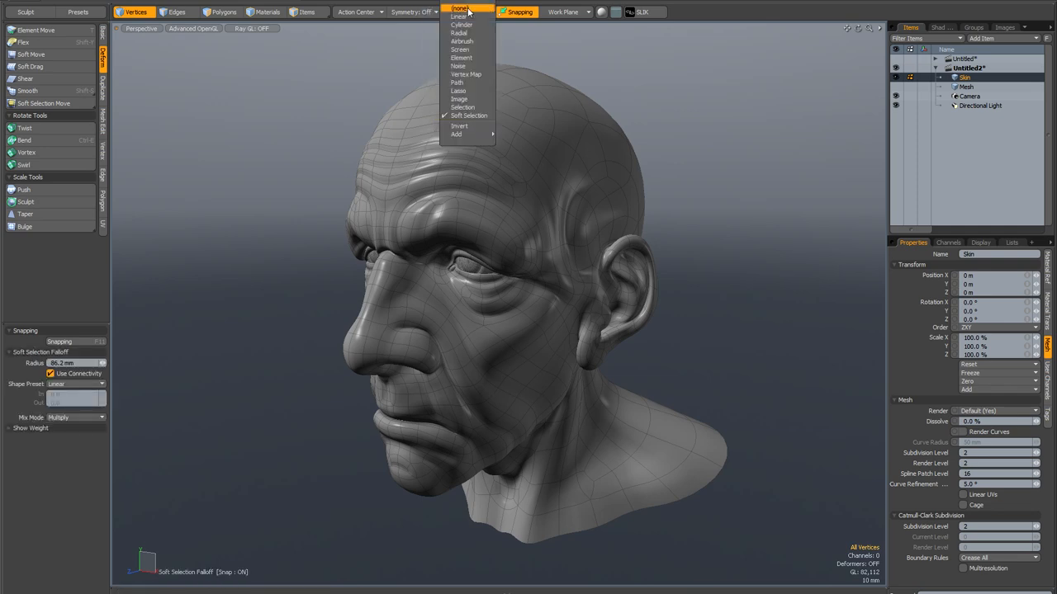
{"action": "left_click", "coordinate": [467, 12]}
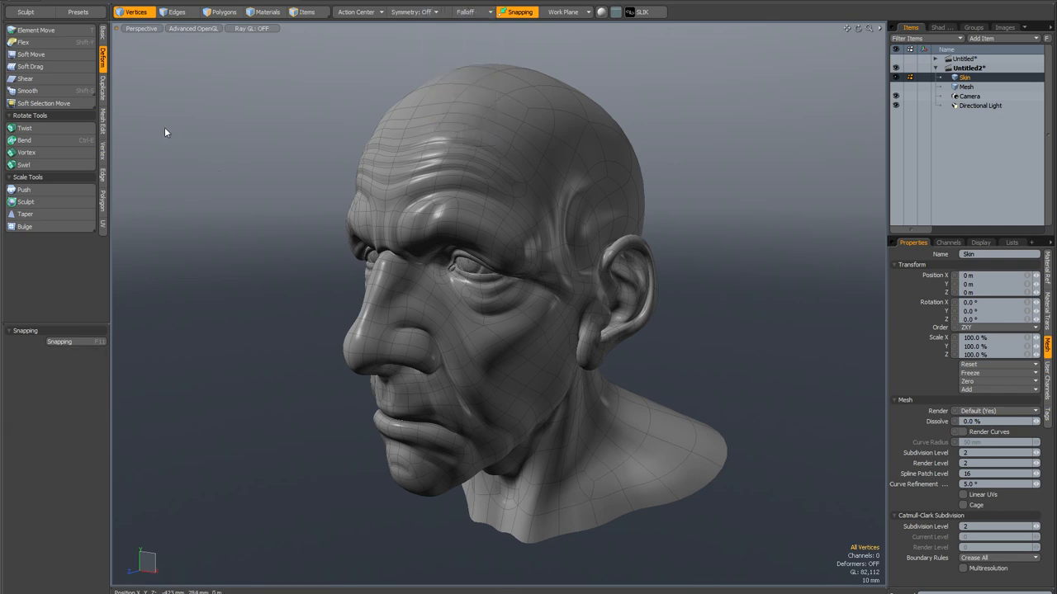
{"action": "left_click", "coordinate": [45, 104]}
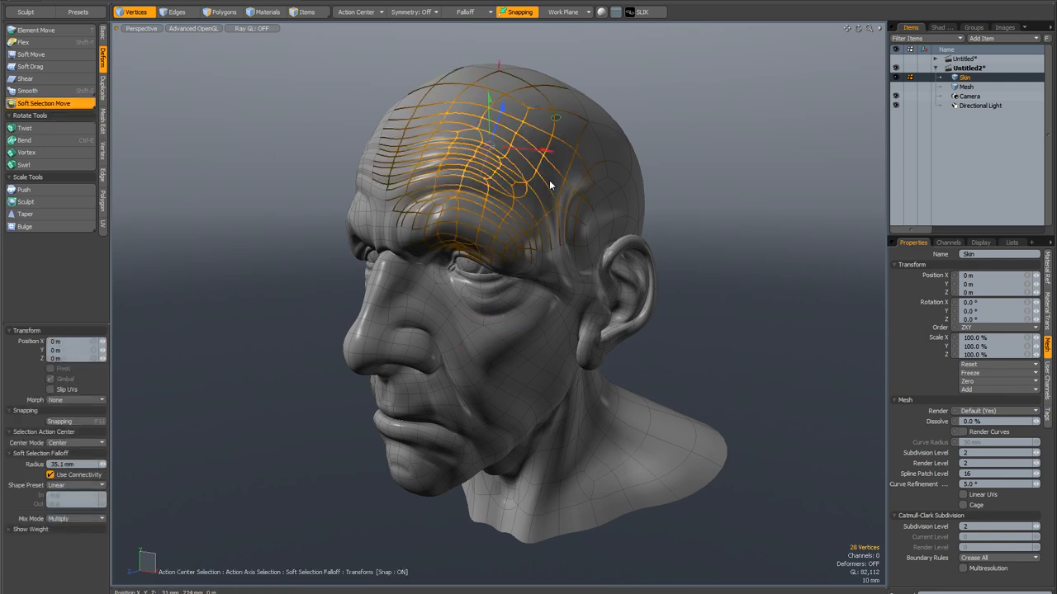
{"action": "left_click_drag", "start_coordinate": [549, 186], "coordinate": [427, 159]}
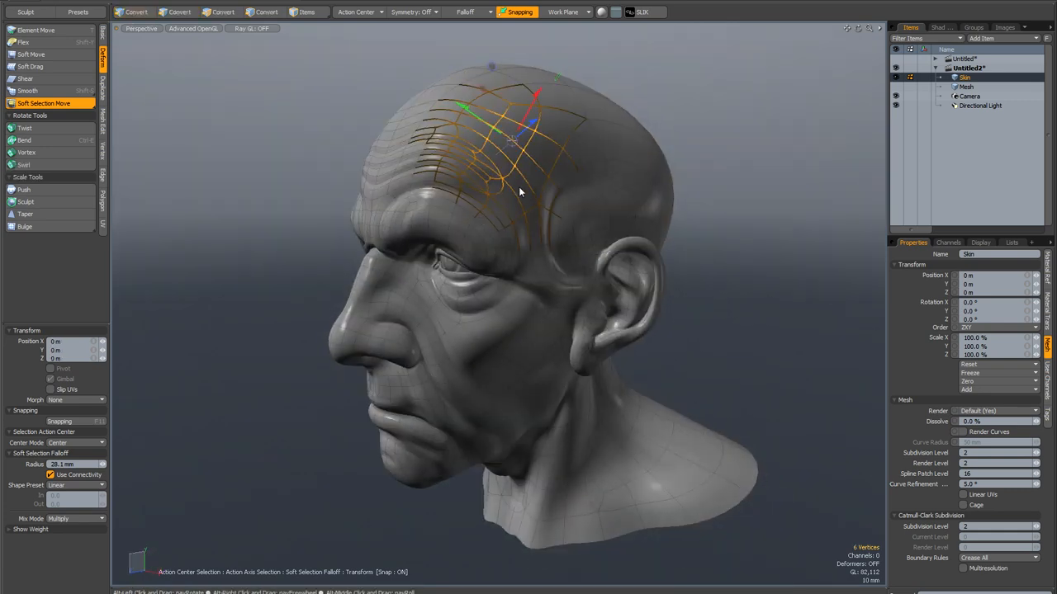
{"action": "left_click", "coordinate": [43, 102]}
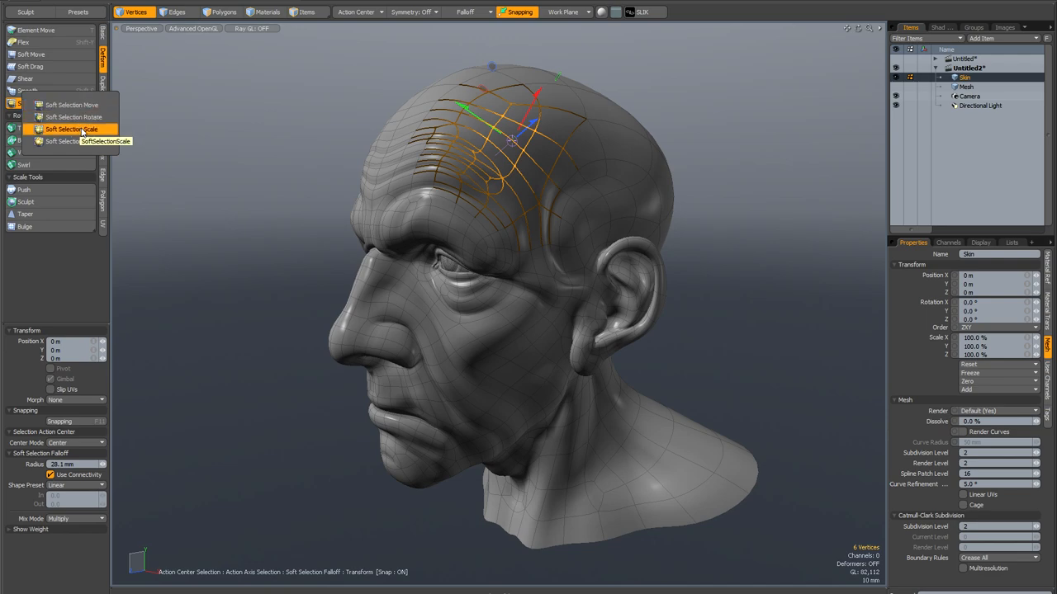
{"action": "left_click", "coordinate": [71, 129]}
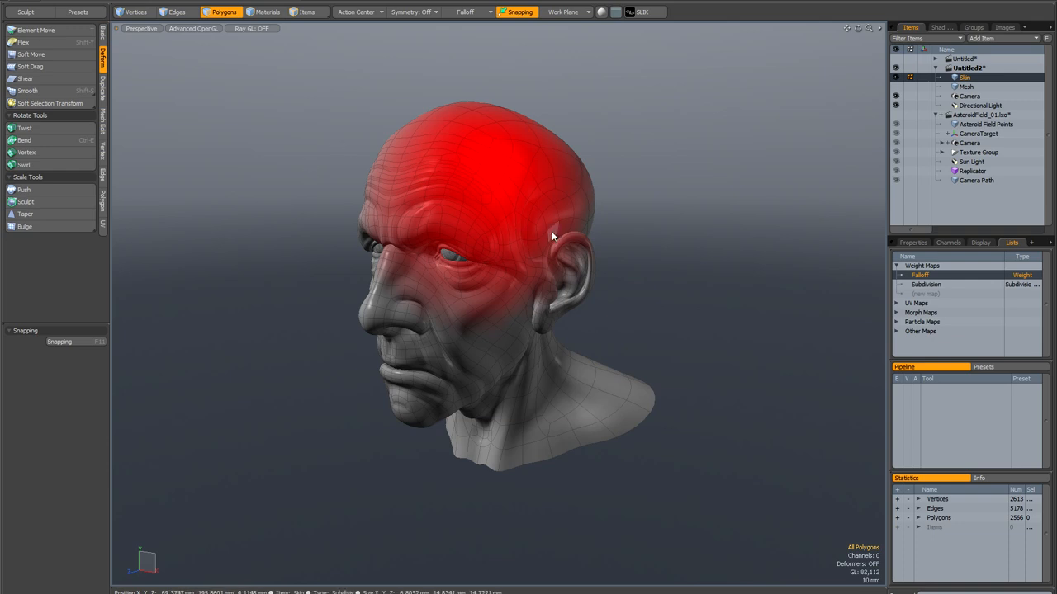
{"action": "mouse_move", "coordinate": [277, 179]}
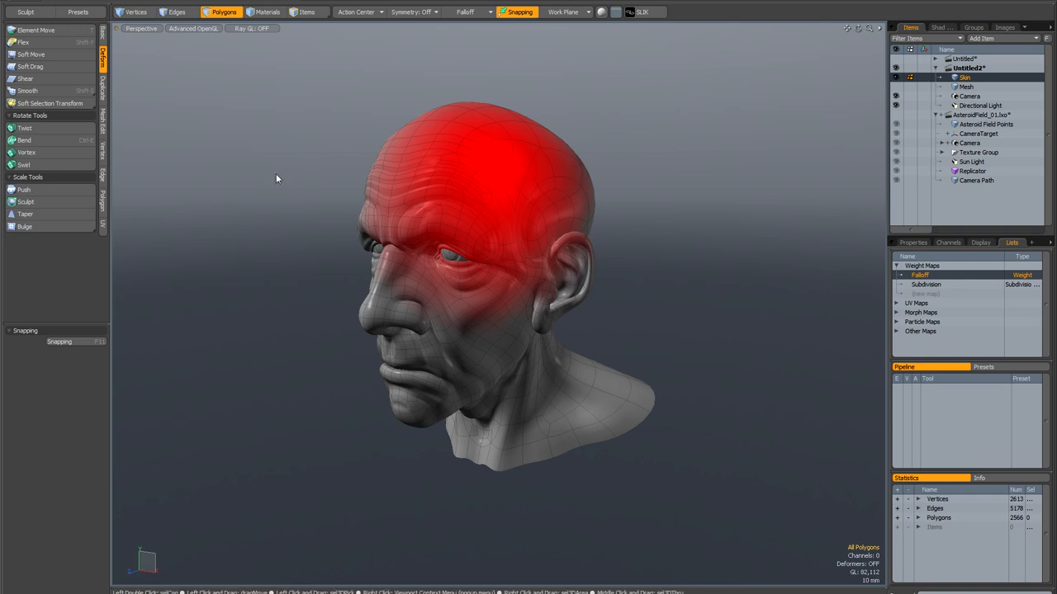
Open a context menu to bring up the rendered 'test' robot movie.
{"action": "right_click", "coordinate": [275, 178]}
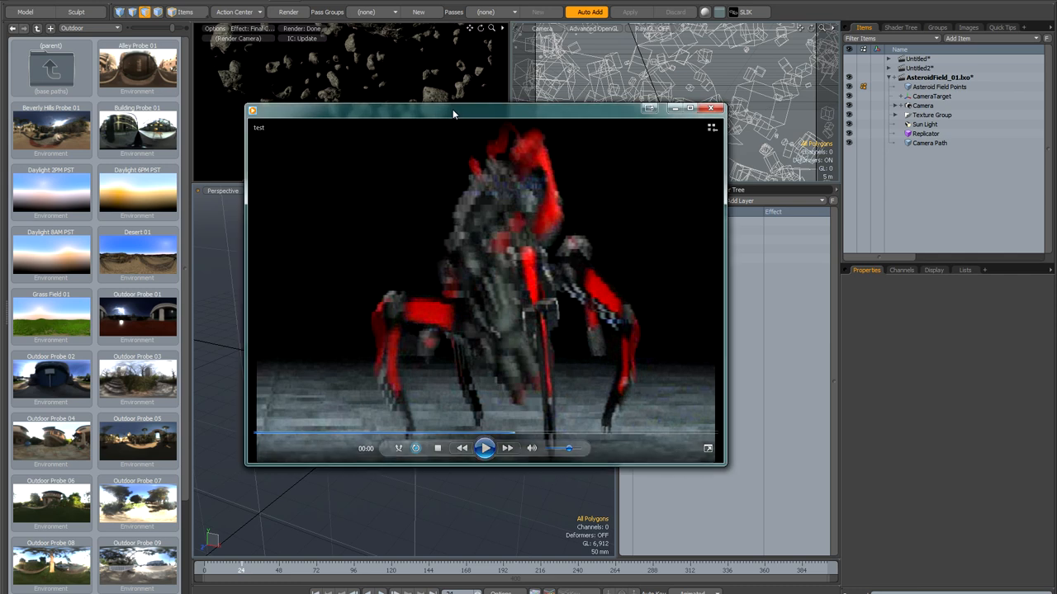
Play and pause the robot test movie, then close its player window.
{"action": "left_click", "coordinate": [484, 448]}
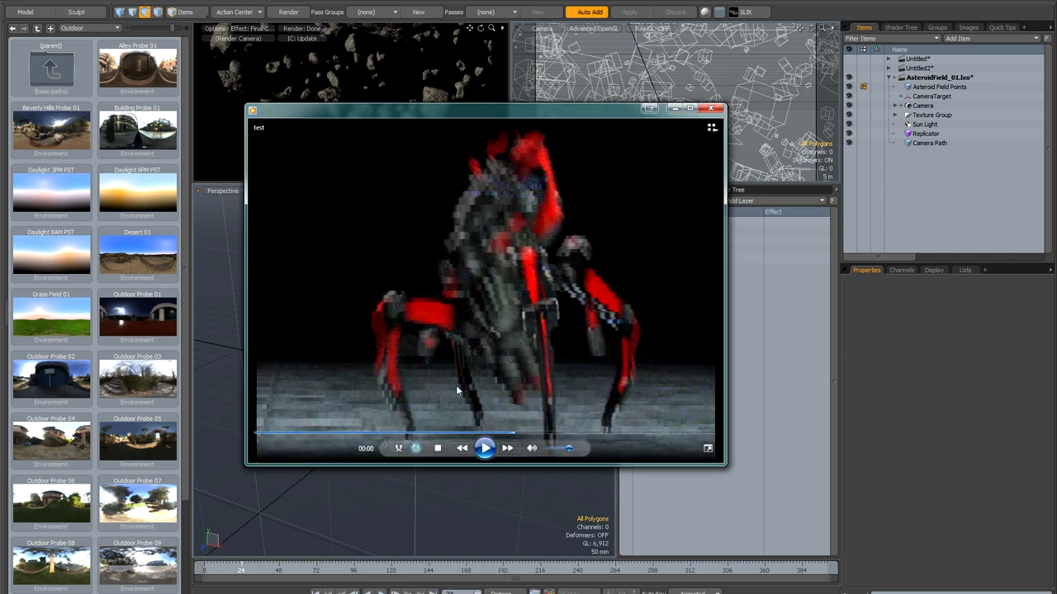
{"action": "mouse_move", "coordinate": [454, 361]}
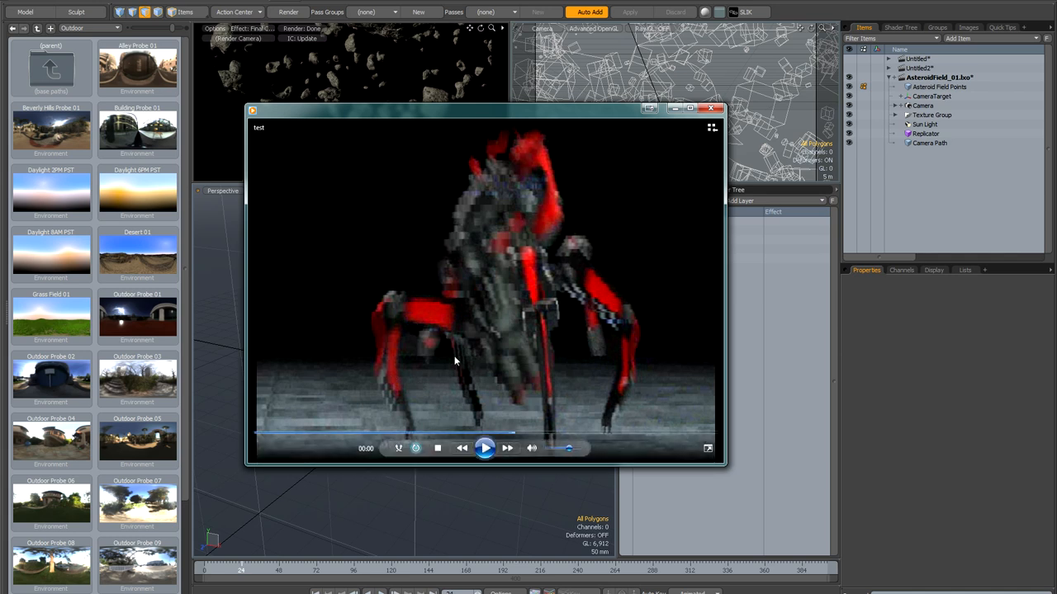
{"action": "left_click", "coordinate": [483, 448]}
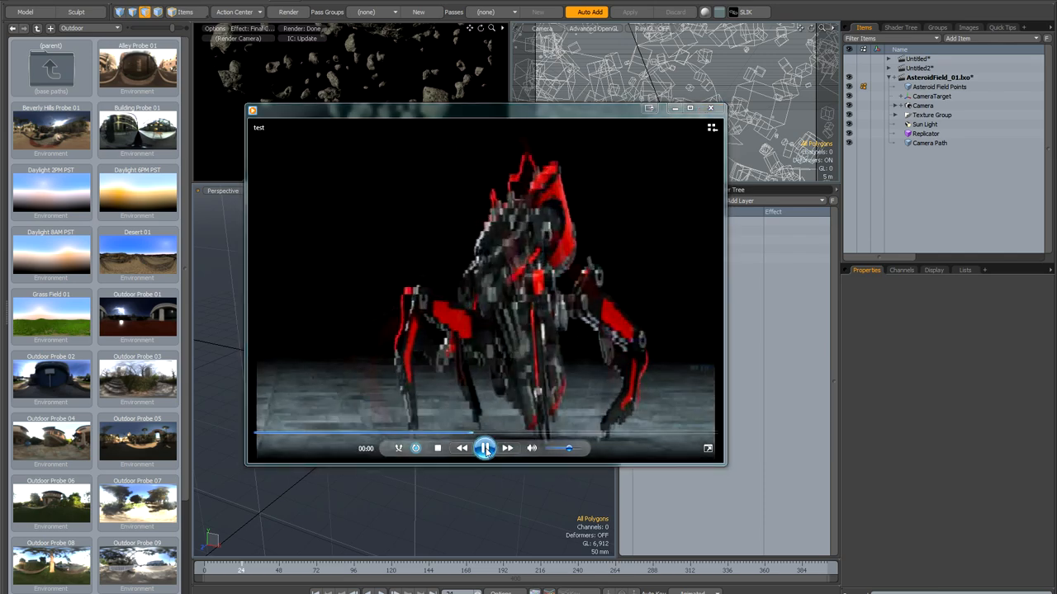
{"action": "left_click", "coordinate": [485, 448]}
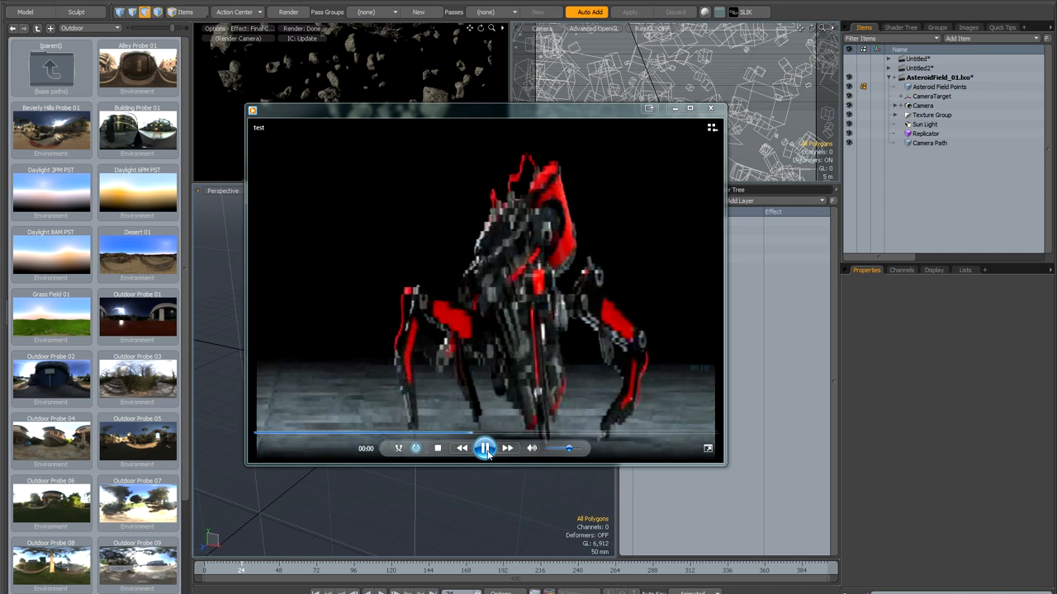
{"action": "left_click", "coordinate": [484, 447]}
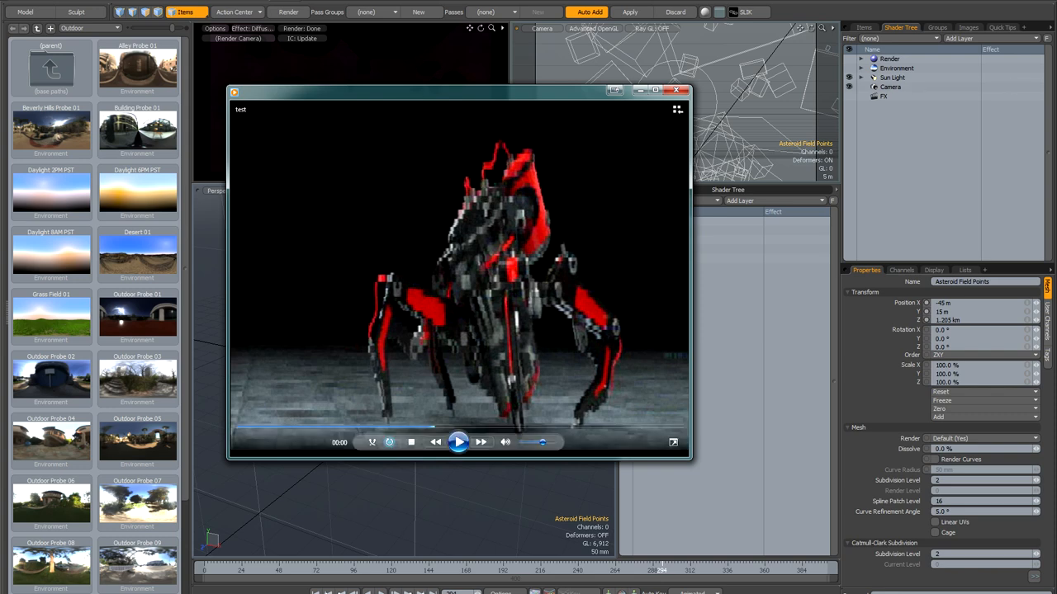
{"action": "left_click", "coordinate": [683, 90]}
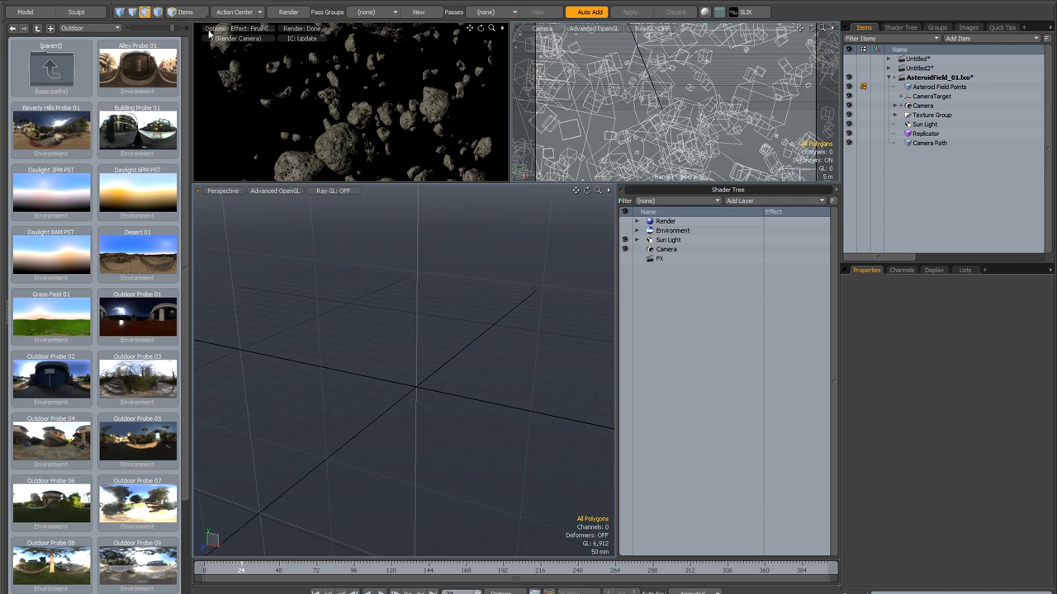
Render the preview animation as a movie of frames 1–400 and open the asteroids result.
{"action": "left_click", "coordinate": [217, 29]}
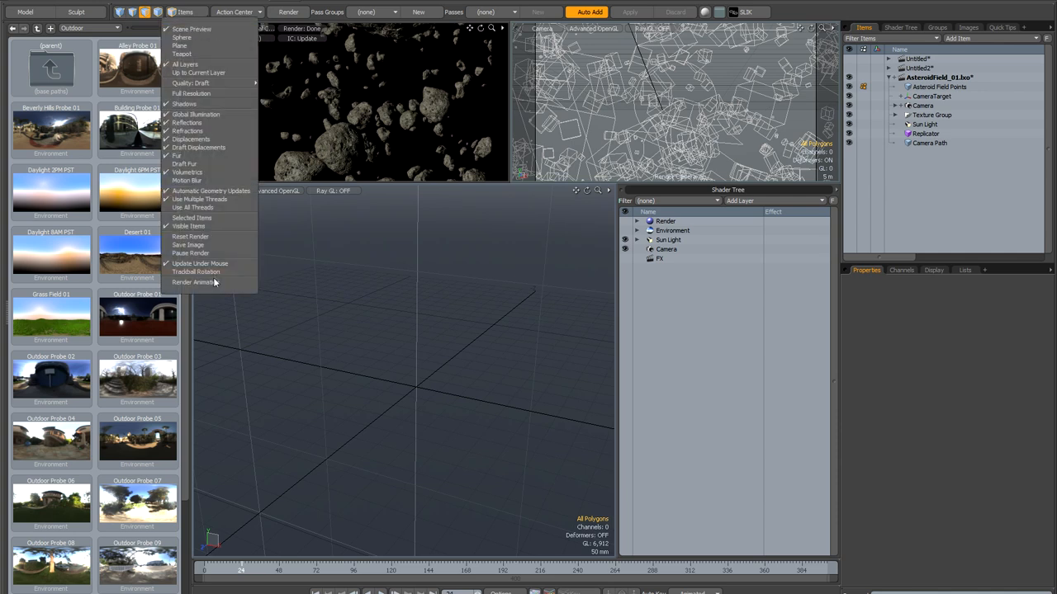
{"action": "left_click", "coordinate": [193, 282]}
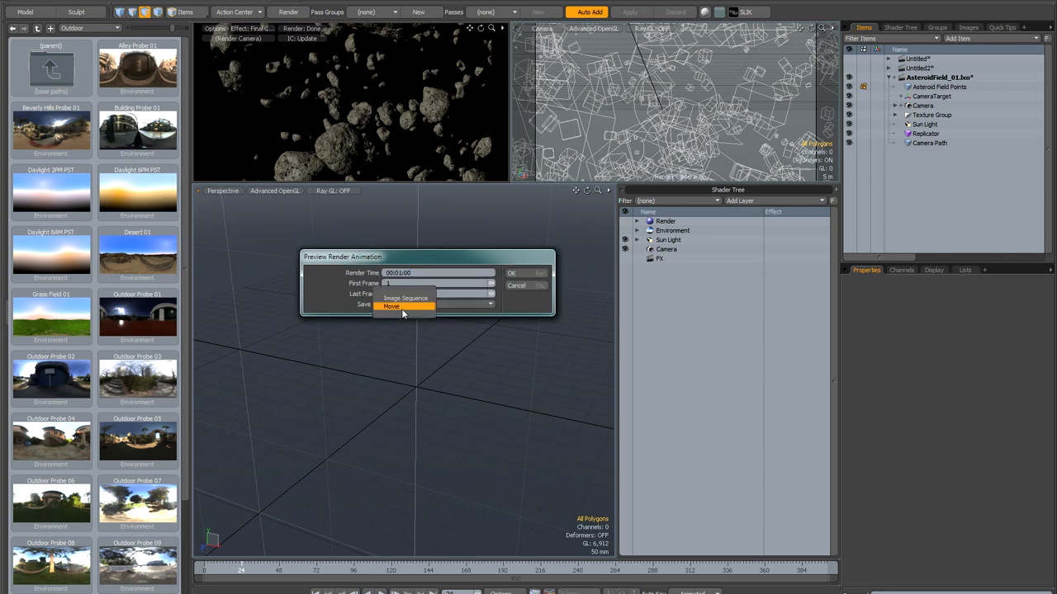
{"action": "left_click", "coordinate": [391, 306]}
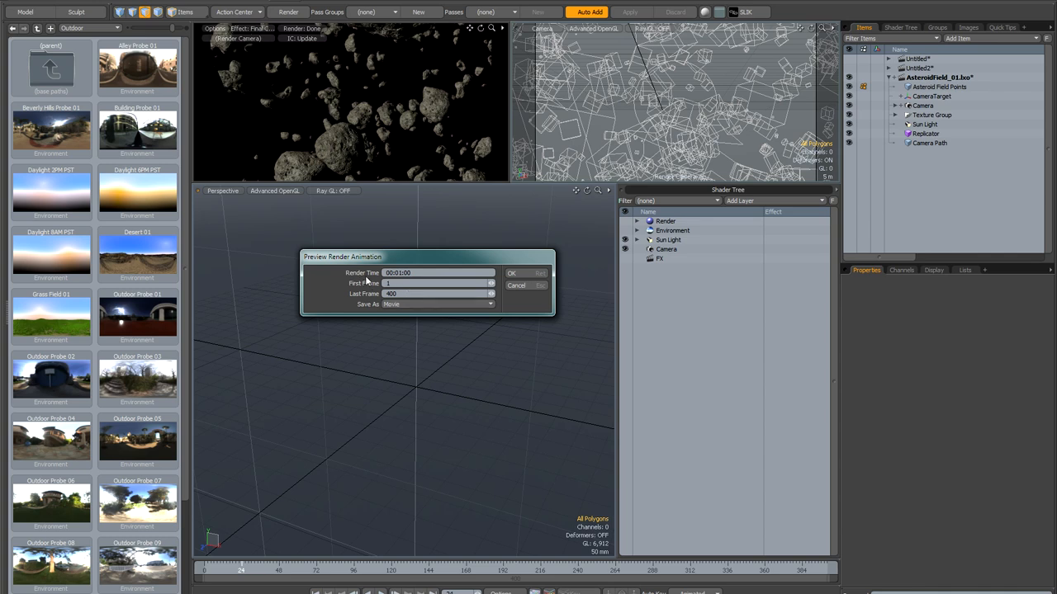
{"action": "mouse_move", "coordinate": [417, 283]}
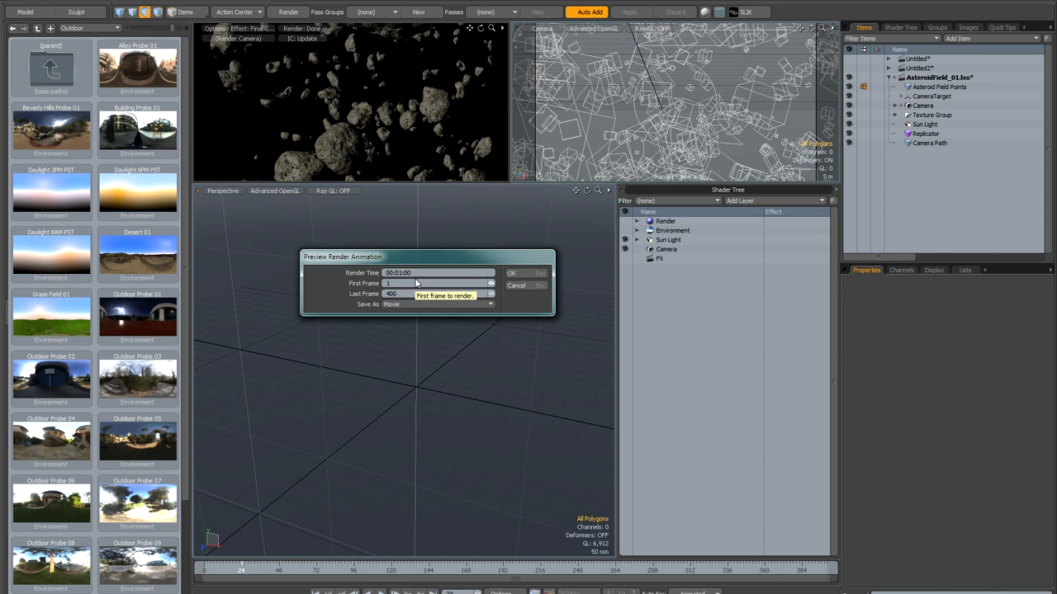
{"action": "mouse_move", "coordinate": [400, 277]}
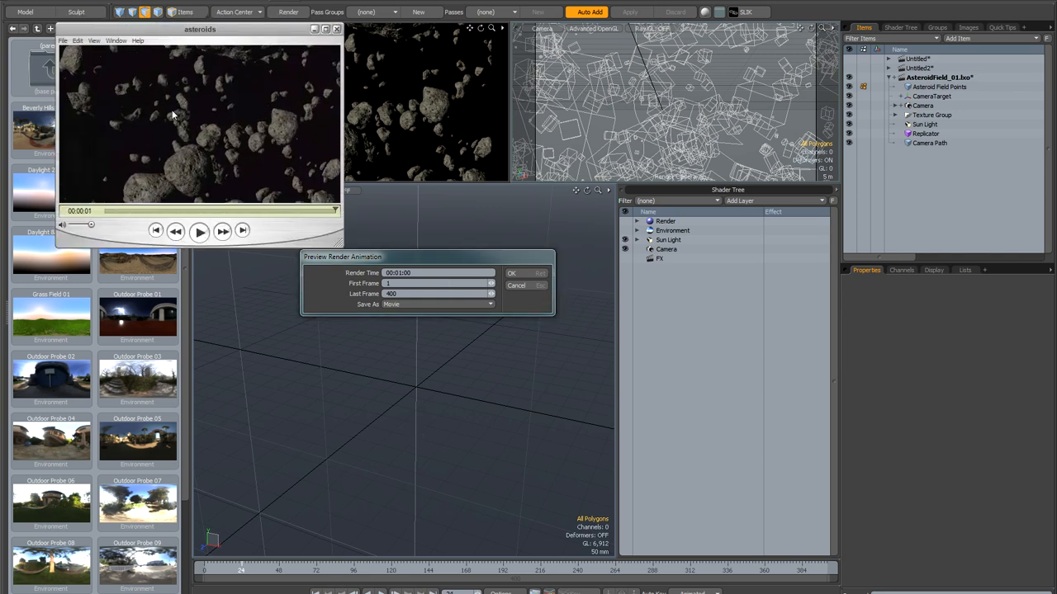
{"action": "left_click", "coordinate": [199, 231]}
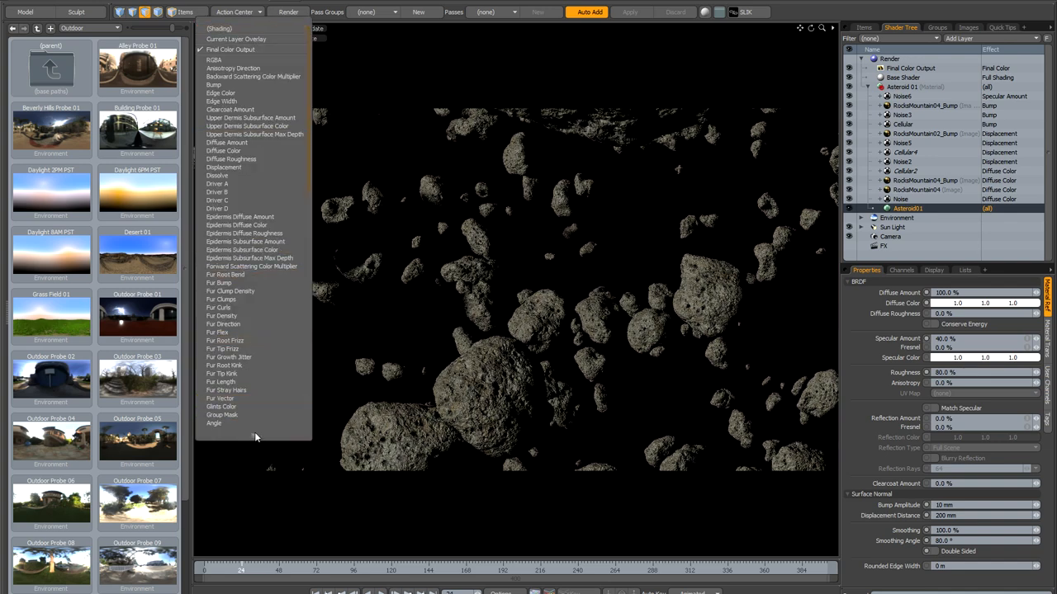
Preview the asteroids' Thickness channel, then switch the preview to Diffuse Roughness.
{"action": "scroll", "scroll_direction": "down", "scroll_amount": 3}
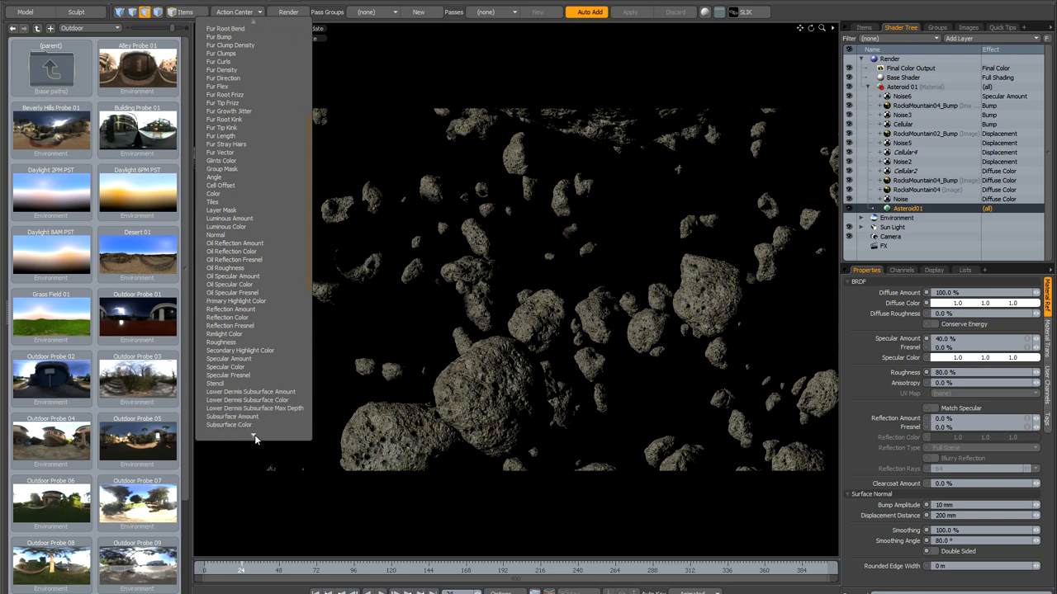
{"action": "scroll", "scroll_direction": "down", "scroll_amount": 3}
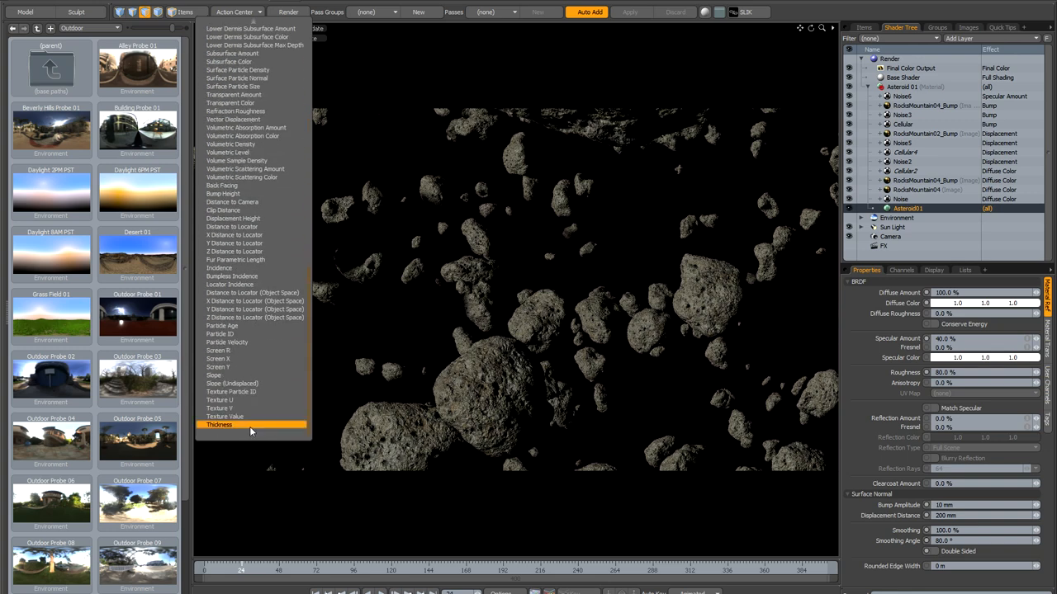
{"action": "left_click", "coordinate": [219, 425]}
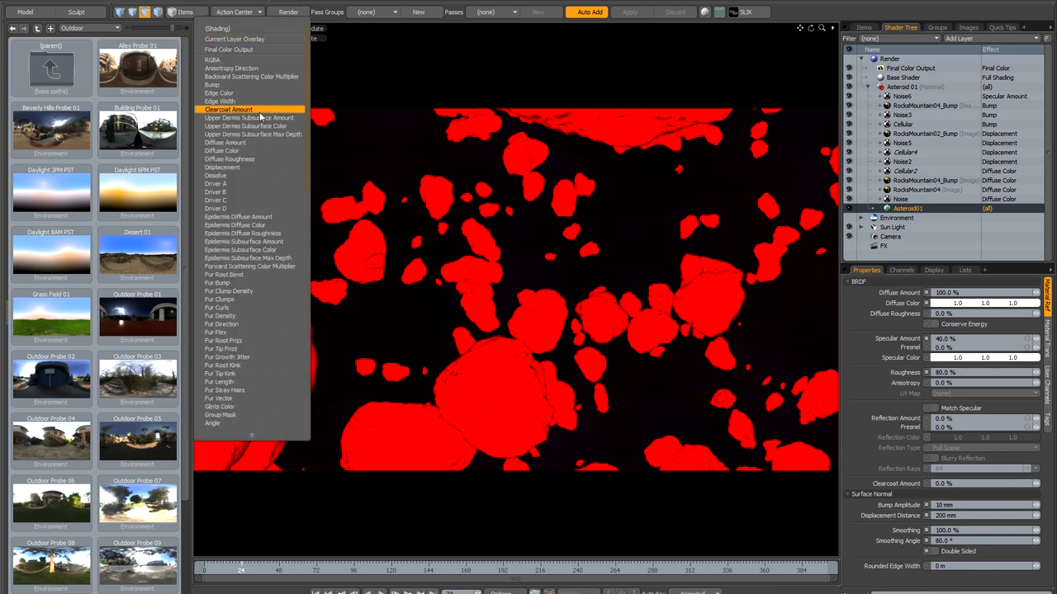
{"action": "mouse_move", "coordinate": [235, 159]}
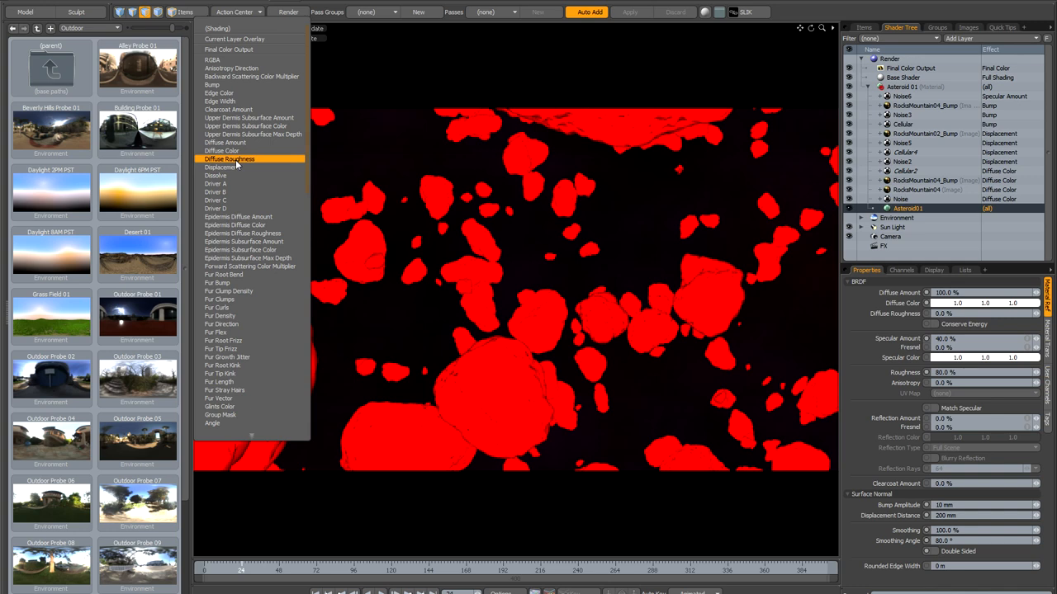
{"action": "left_click", "coordinate": [230, 159]}
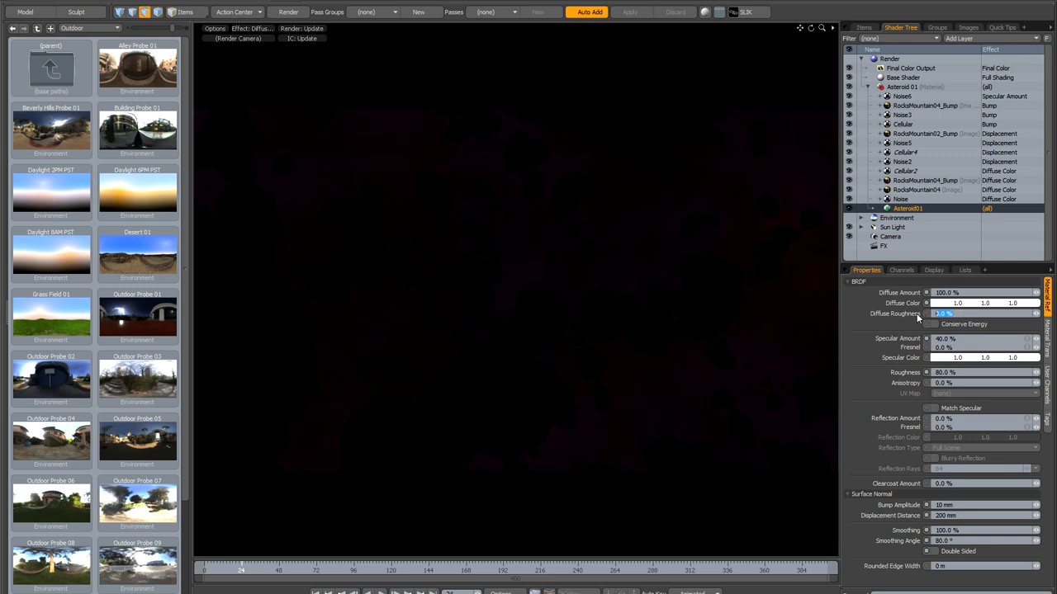
{"action": "type", "text": "20.0"}
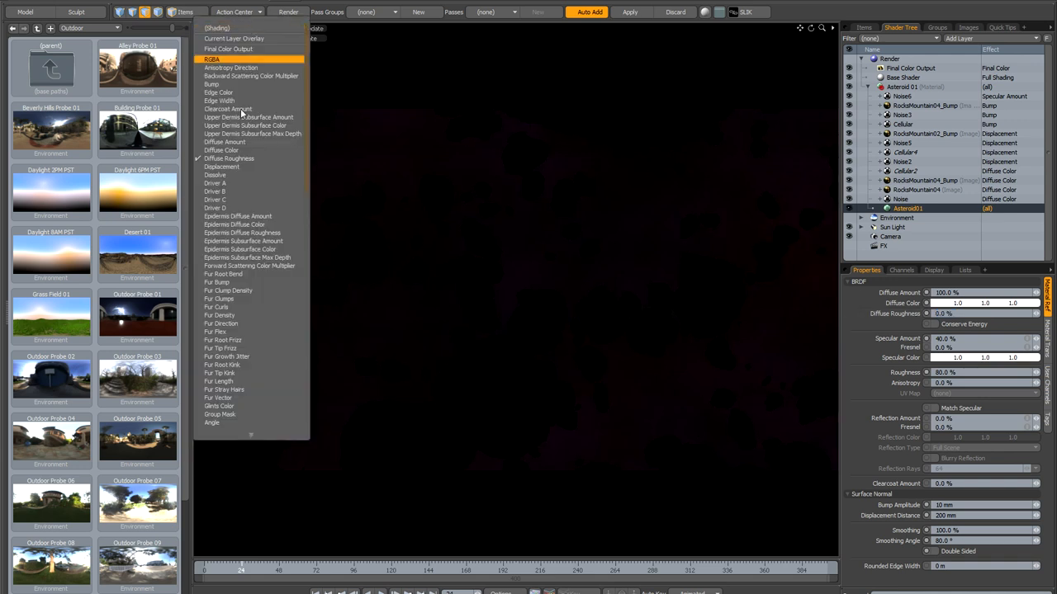
{"action": "mouse_move", "coordinate": [252, 242]}
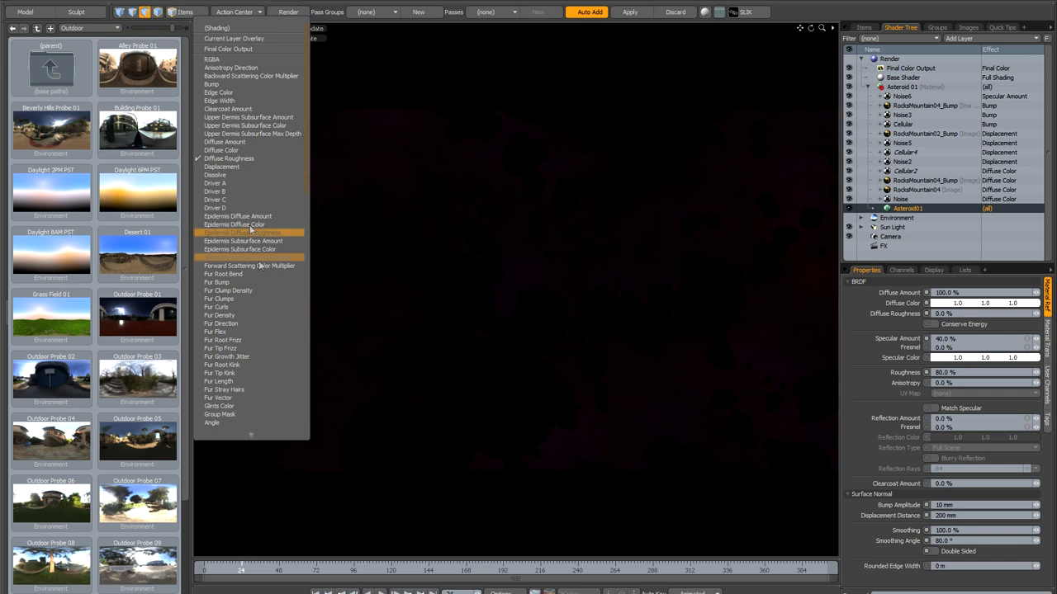
{"action": "mouse_move", "coordinate": [234, 225]}
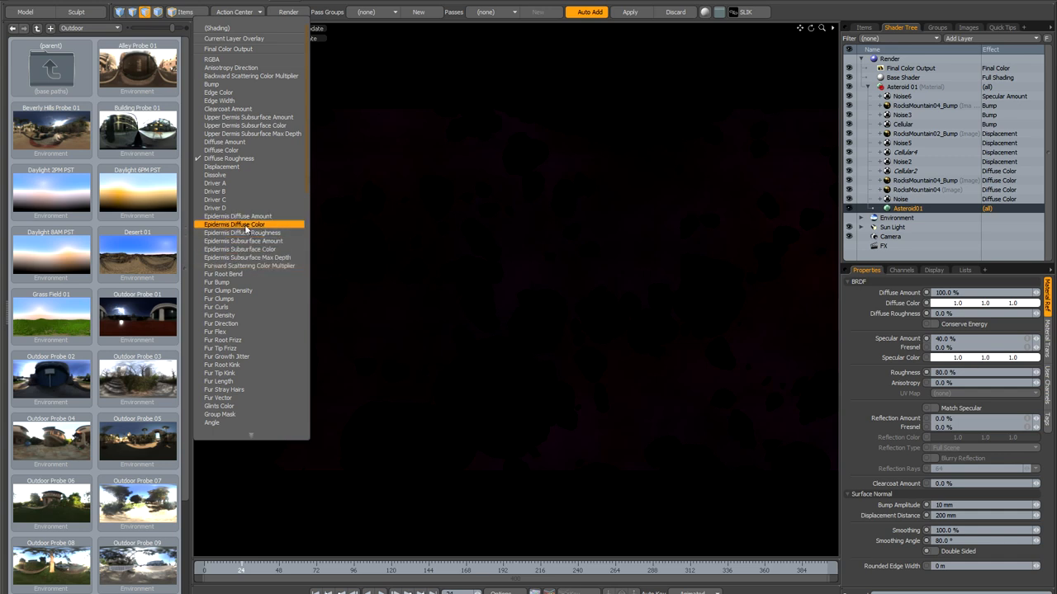
{"action": "mouse_move", "coordinate": [245, 414]}
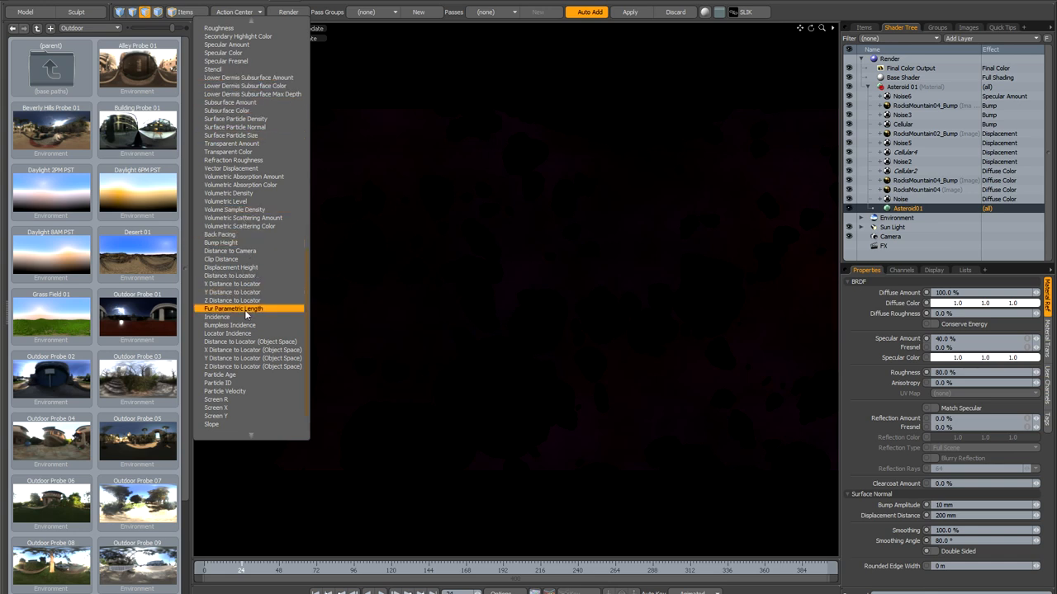
{"action": "left_click", "coordinate": [233, 308]}
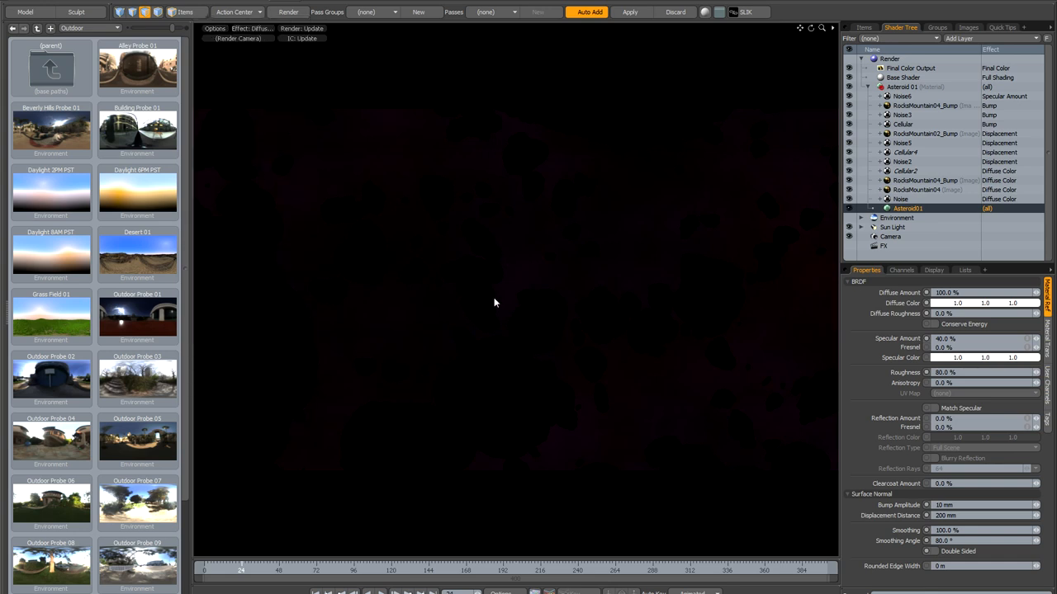
{"action": "mouse_move", "coordinate": [497, 299]}
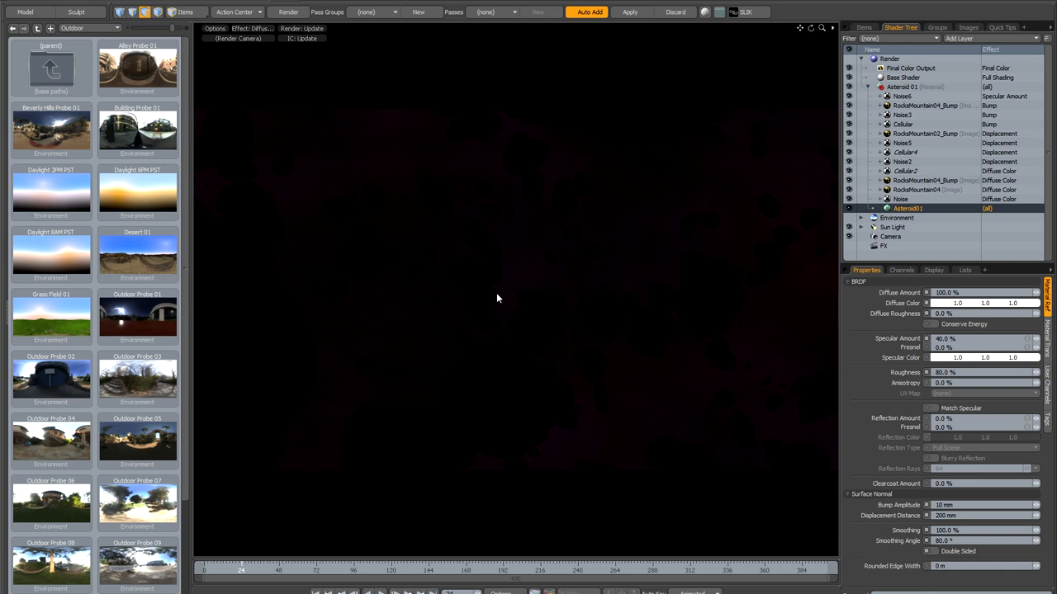